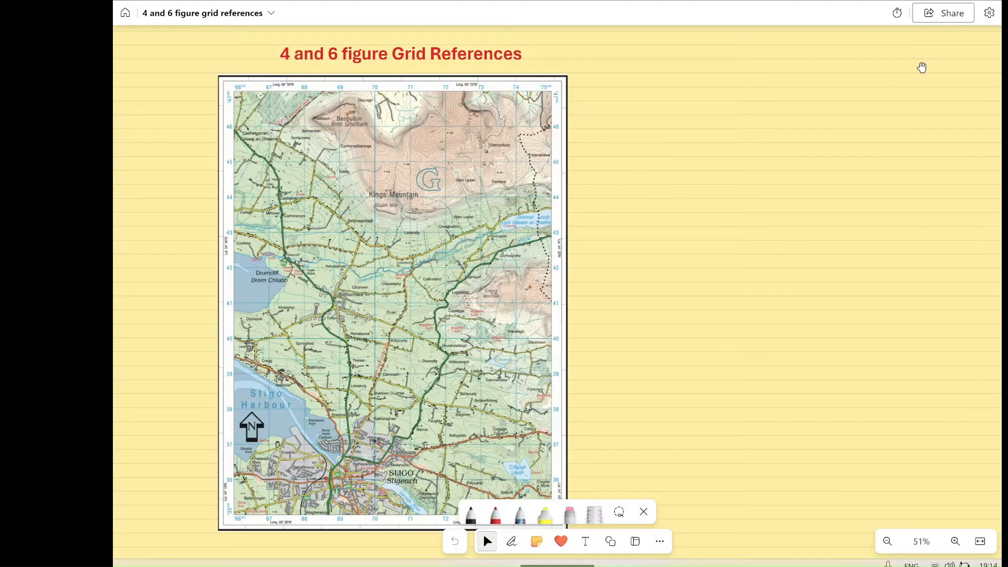
Underline the map's bottom edge in blue, handwrite Eastings and Northings, and sketch the N/E arrows.
left_click(494, 515)
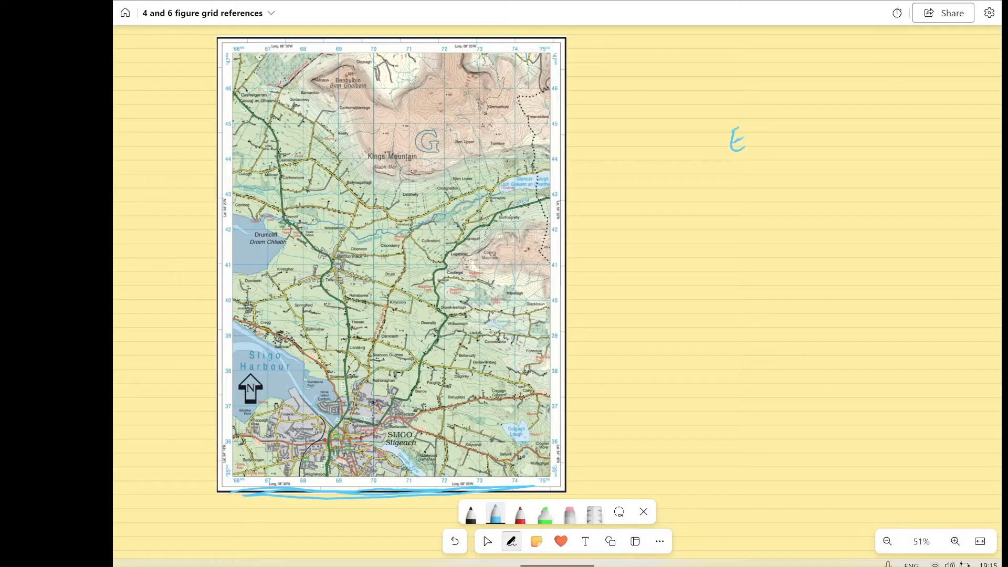
left_click_drag(739, 138, 803, 138)
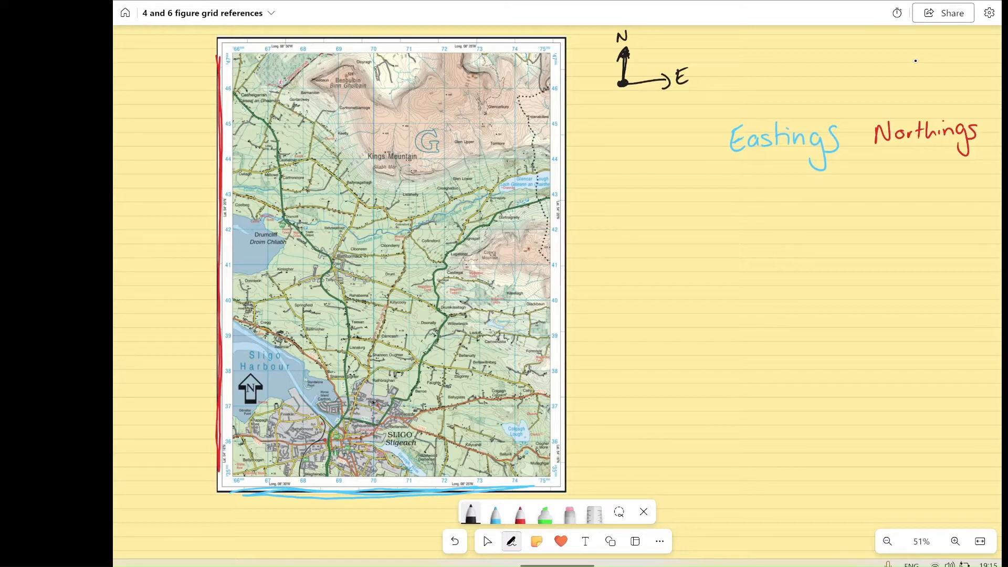
left_click_drag(656, 45, 632, 78)
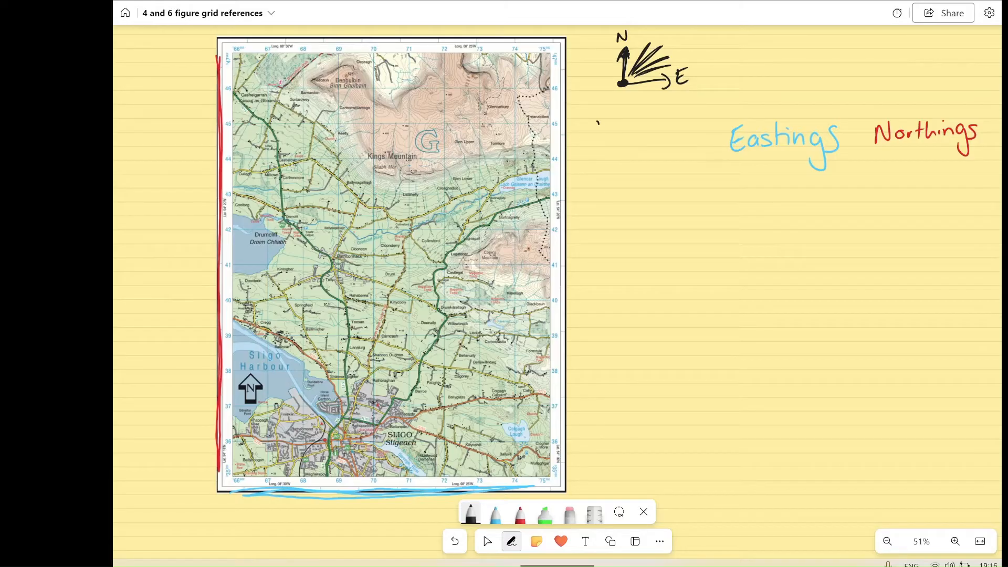
Handwrite 'Letter' in black before Eastings and circle the grid letter G on the map.
left_click_drag(596, 122, 607, 138)
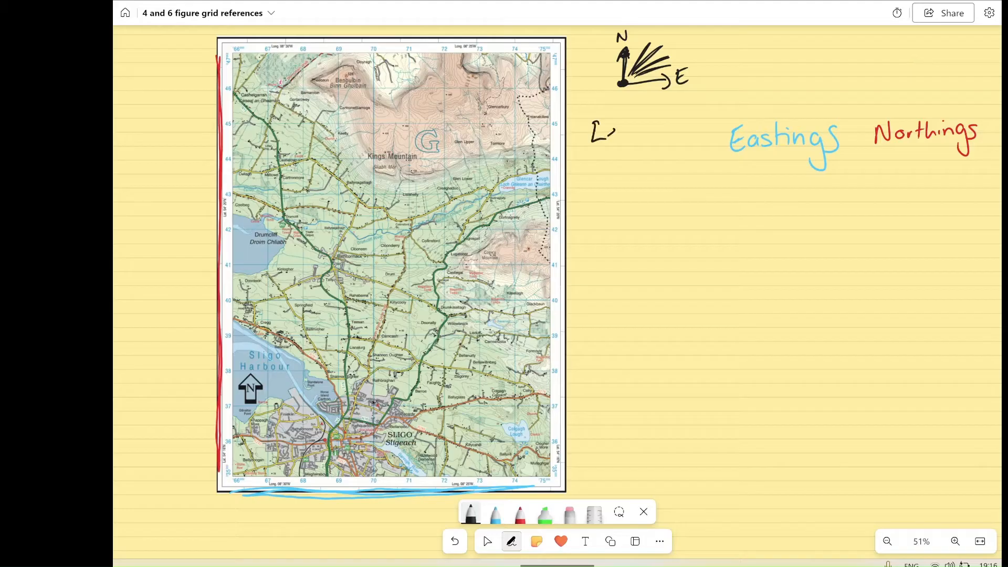
type("Letter")
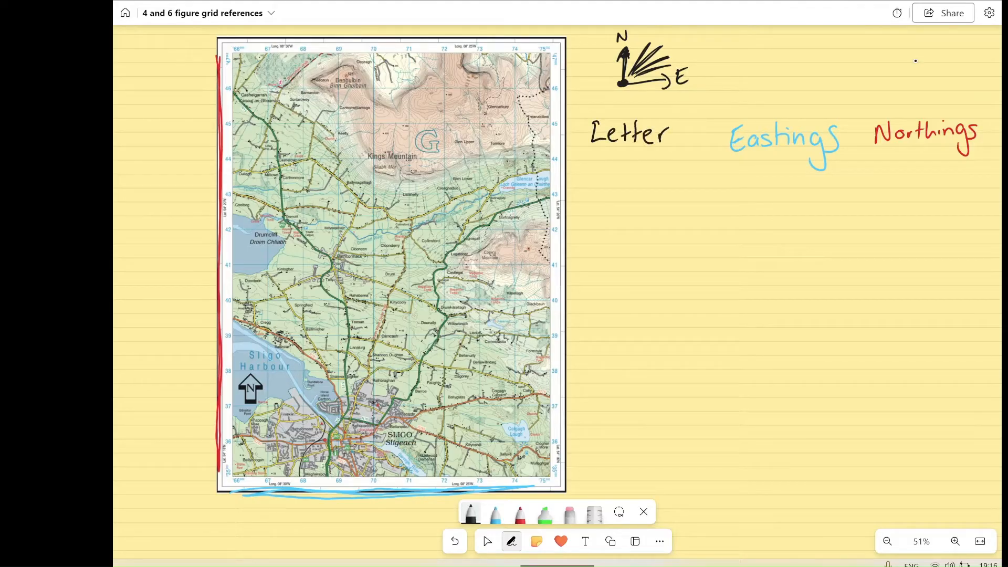
left_click_drag(427, 122, 428, 174)
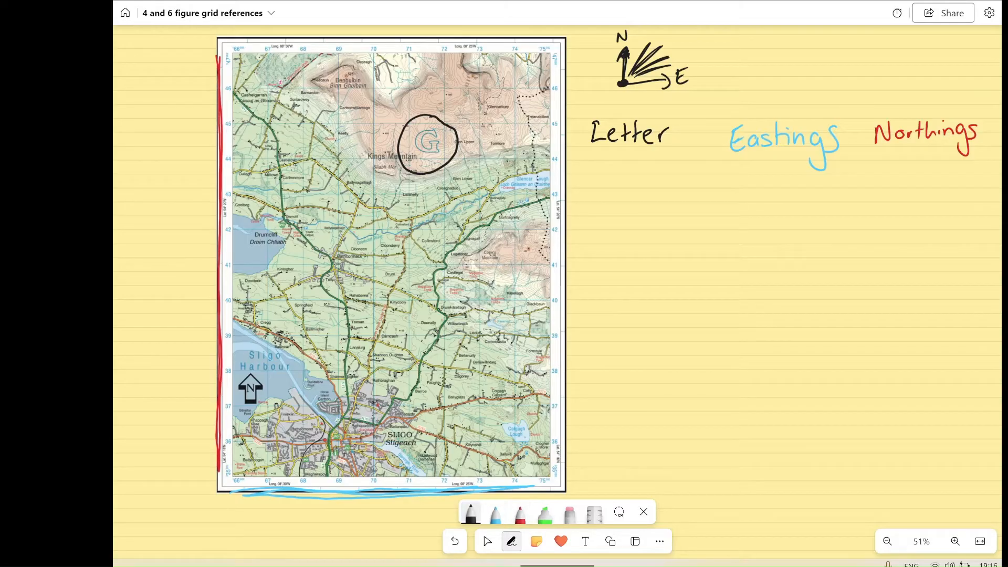
Write 1 under Letter, a blue eastward arrow under 2, and a red upward arrow under 3.
type("1")
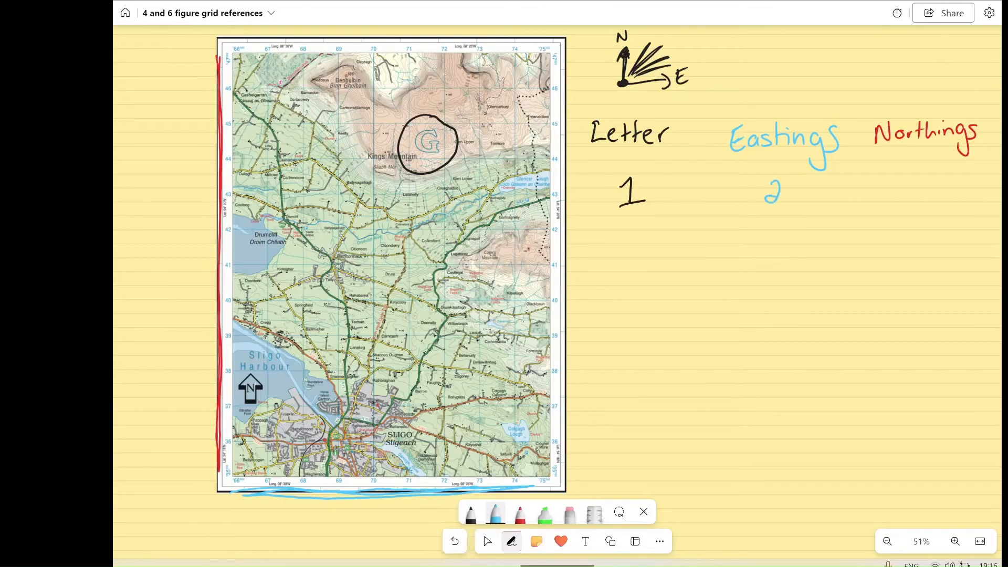
left_click_drag(749, 220, 802, 218)
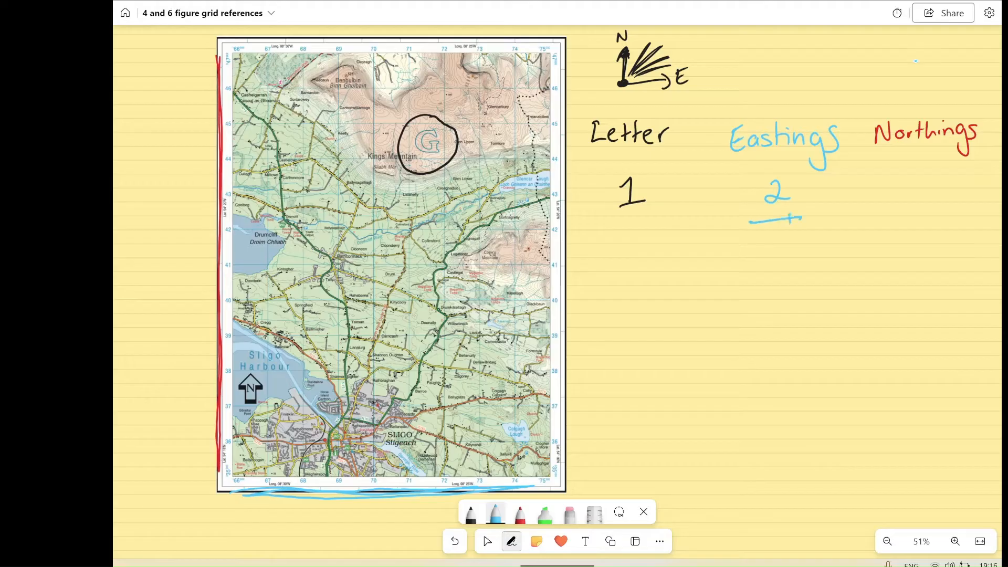
left_click_drag(748, 220, 799, 219)
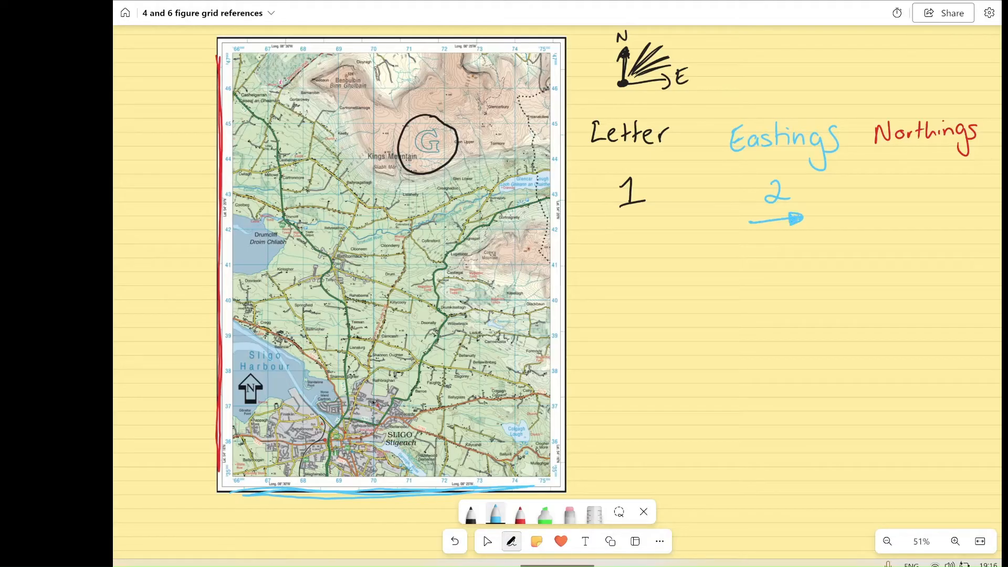
left_click(519, 514)
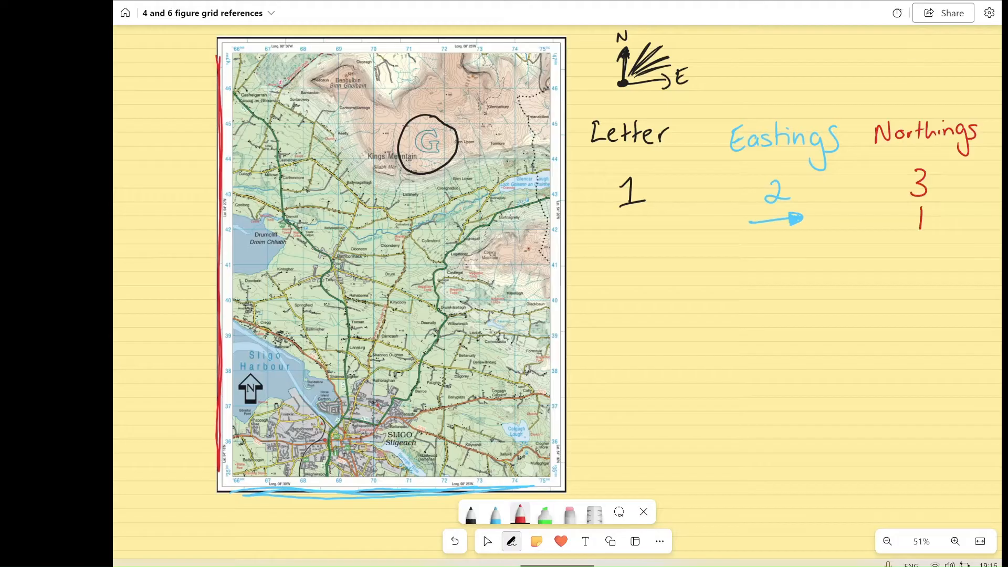
left_click_drag(920, 228, 920, 209)
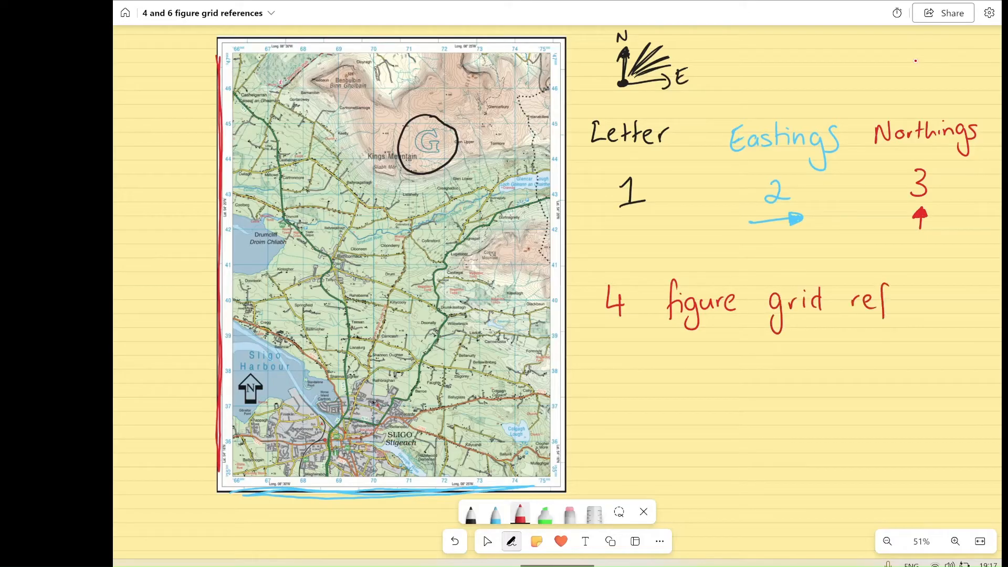
Finish 'reference', draw the blue grid square, then arrow its bottom-left corner and circle 60 and 18 in red.
type("erence")
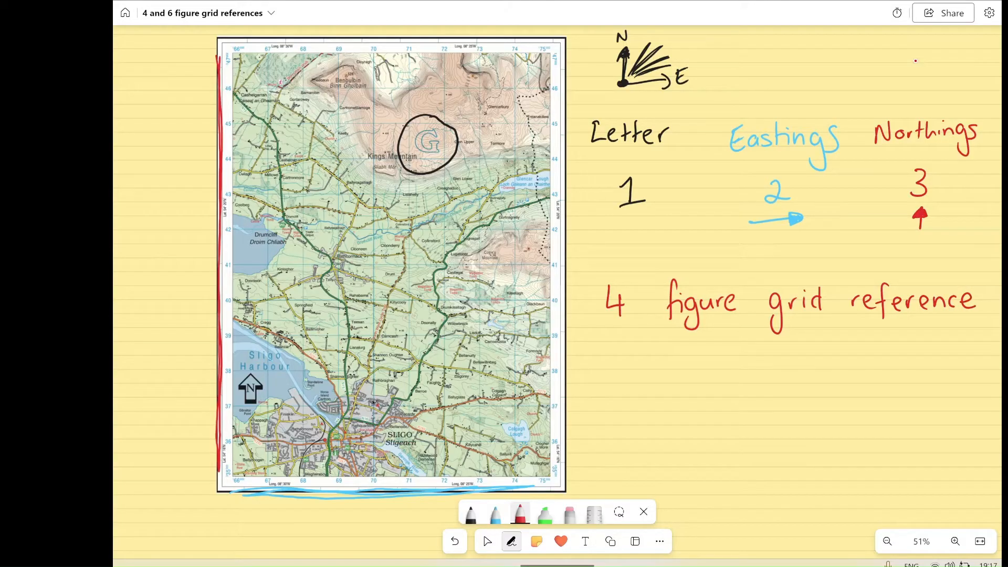
left_click(495, 513)
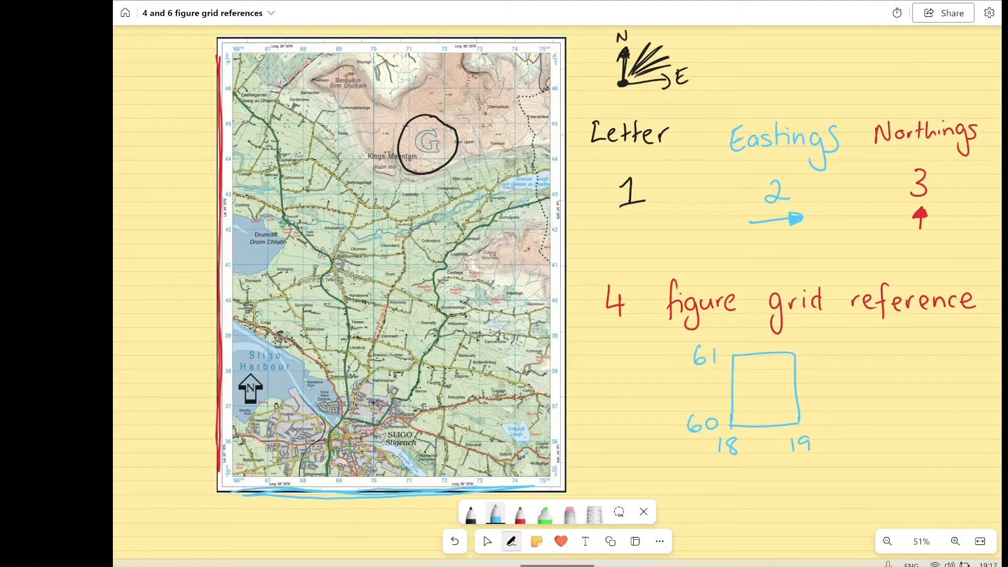
left_click(519, 513)
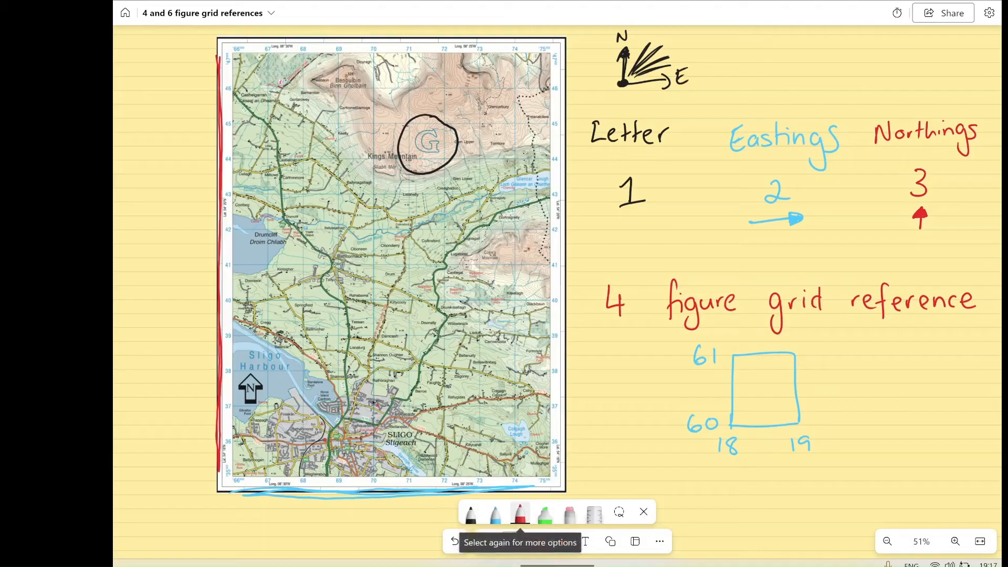
left_click_drag(756, 395, 739, 418)
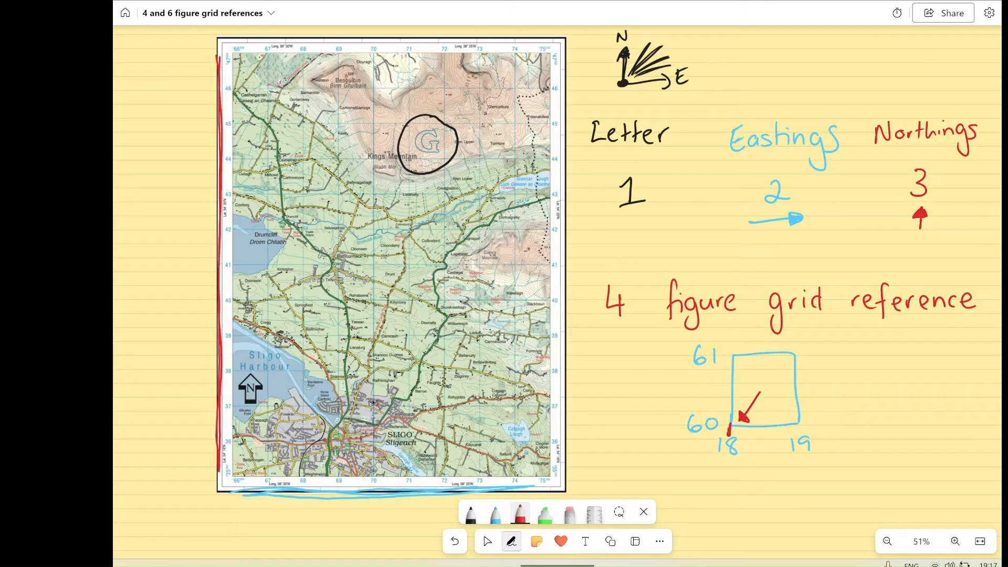
left_click_drag(716, 440, 743, 444)
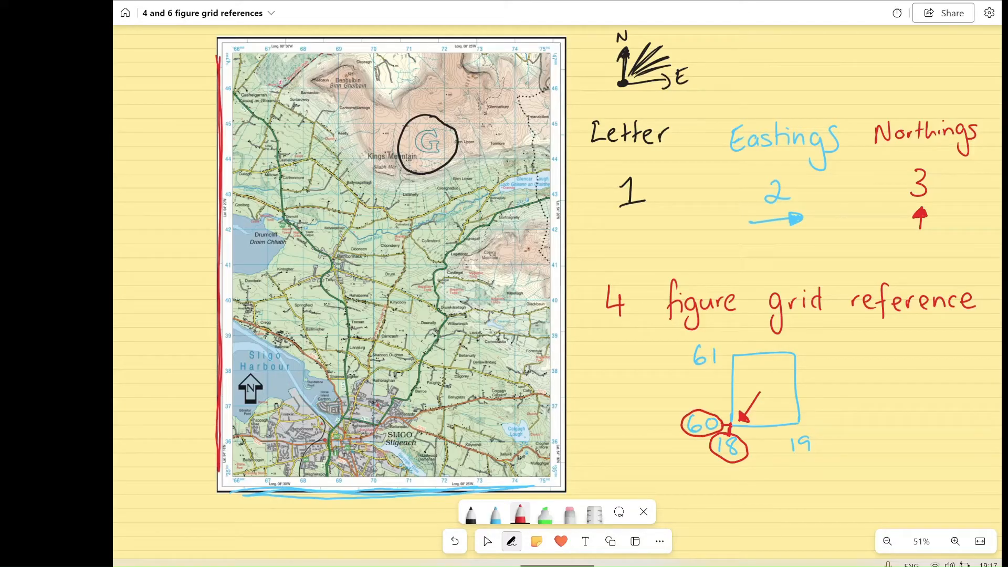
Handwrite the grid reference G 18 60 in black below the square.
left_click(470, 514)
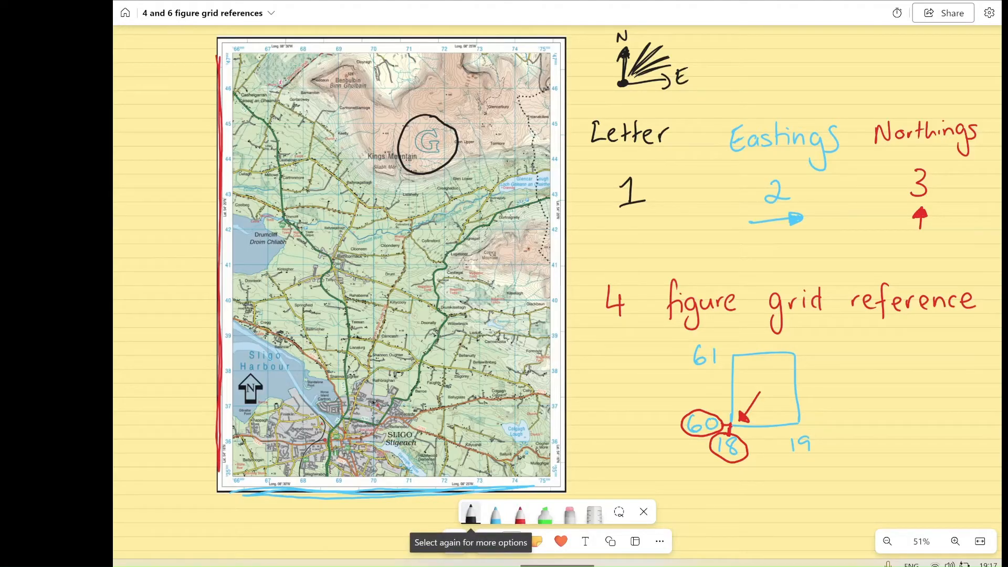
type("G")
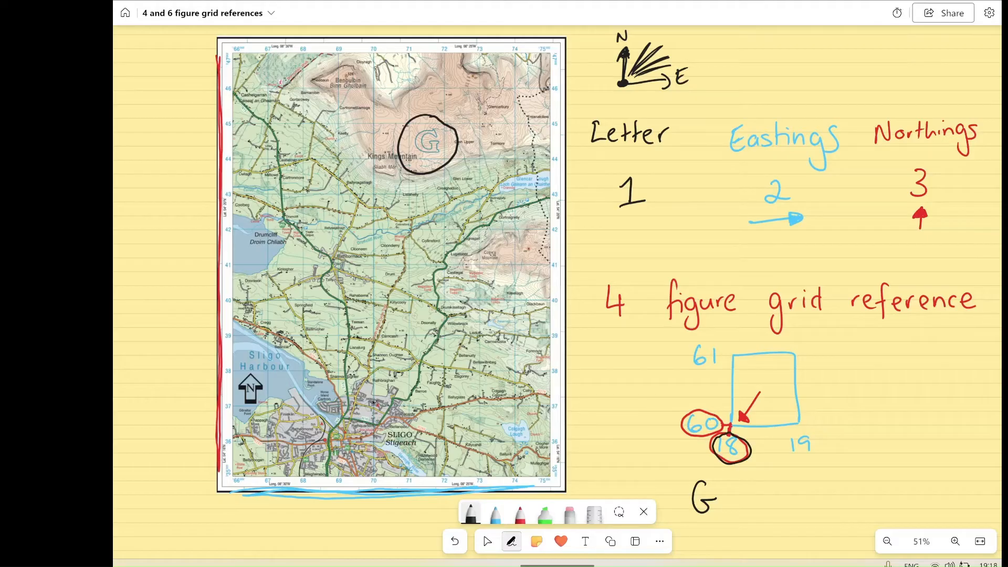
type("18 6")
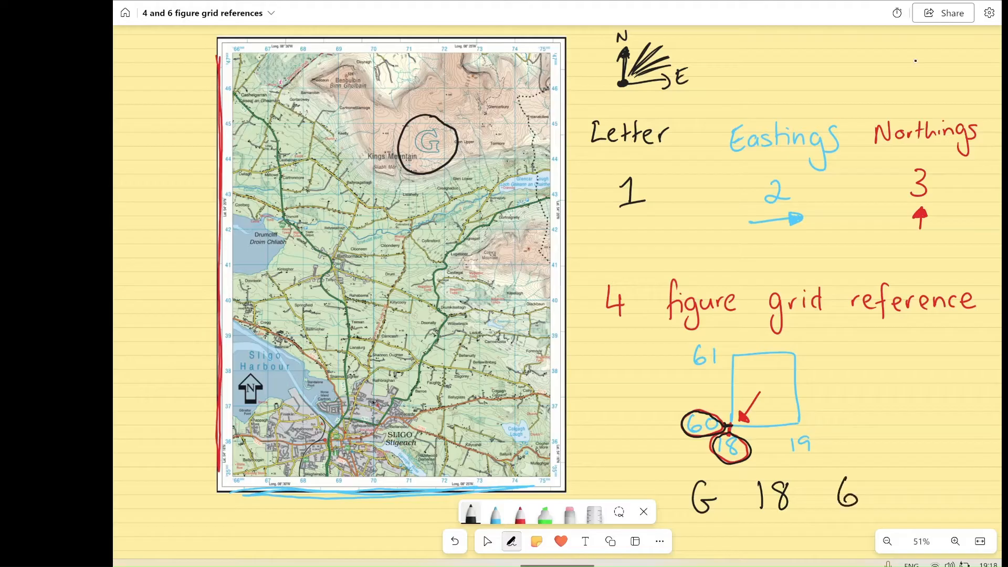
type("0")
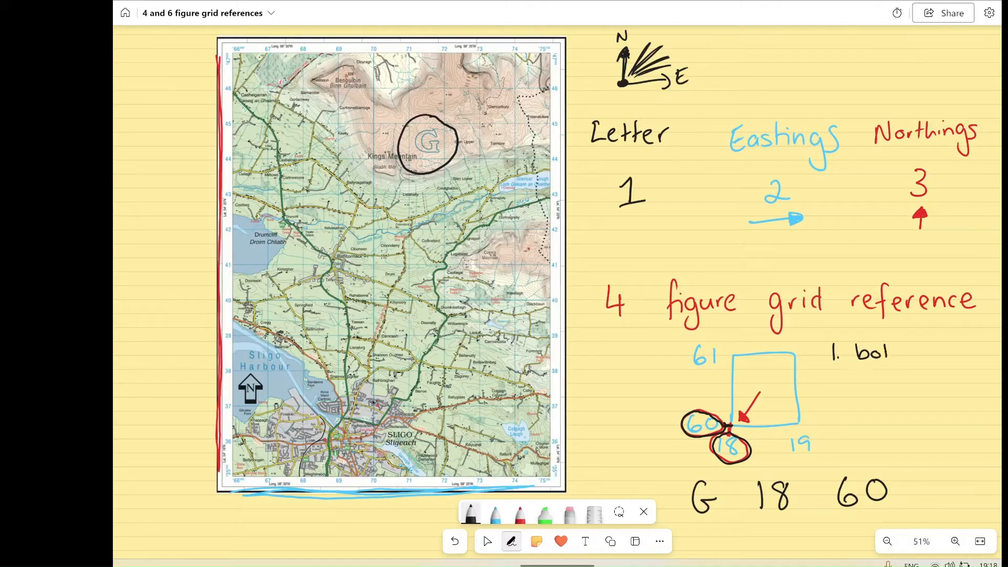
Finish step 1 and handwrite '2. down the vertical line for eastings'.
type("ttom")
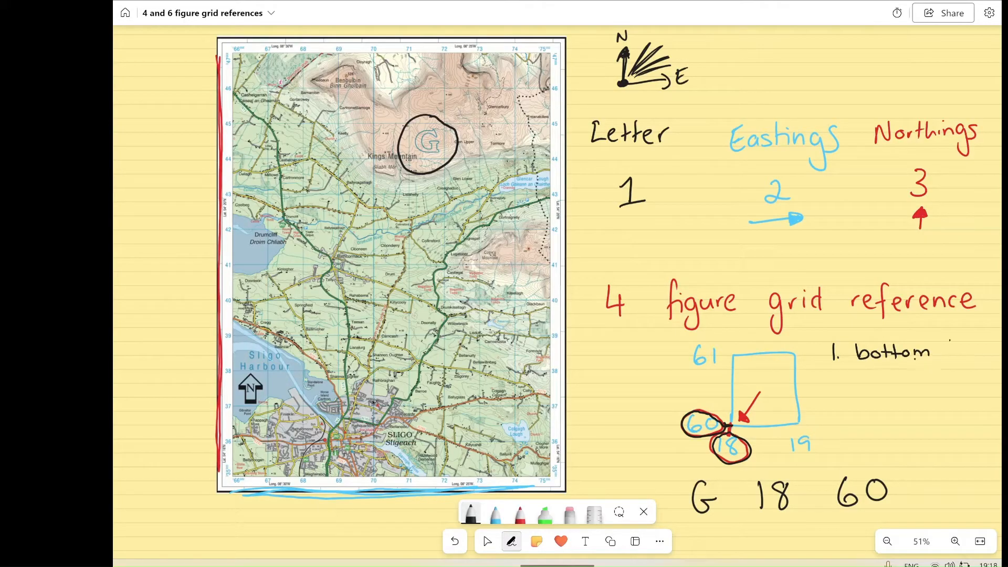
type("left")
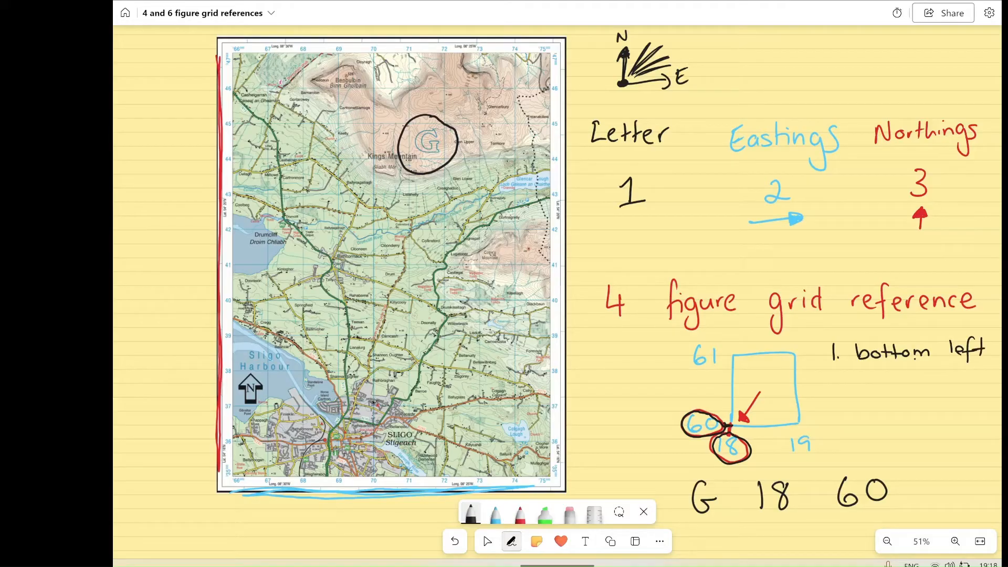
type("2.")
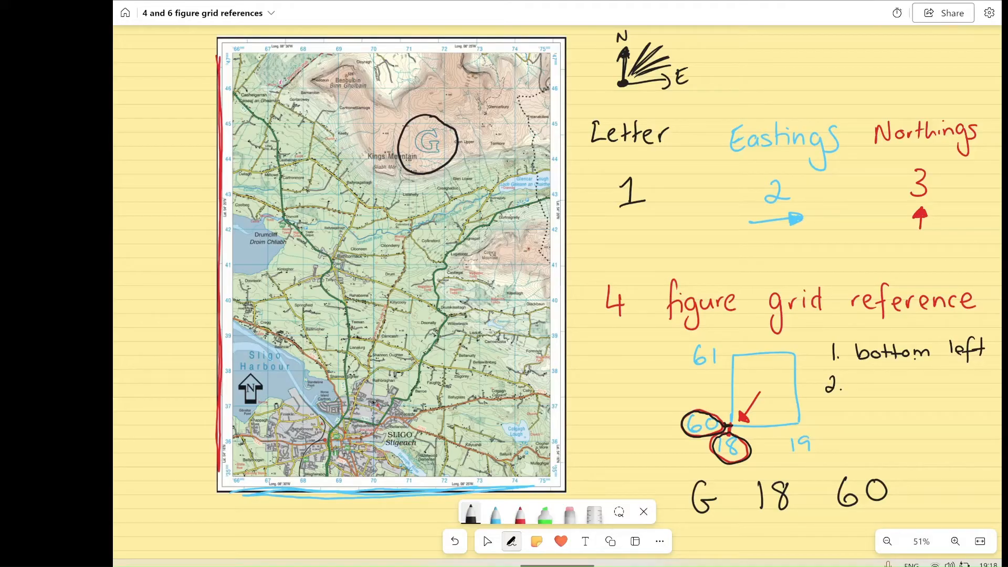
type("down 1")
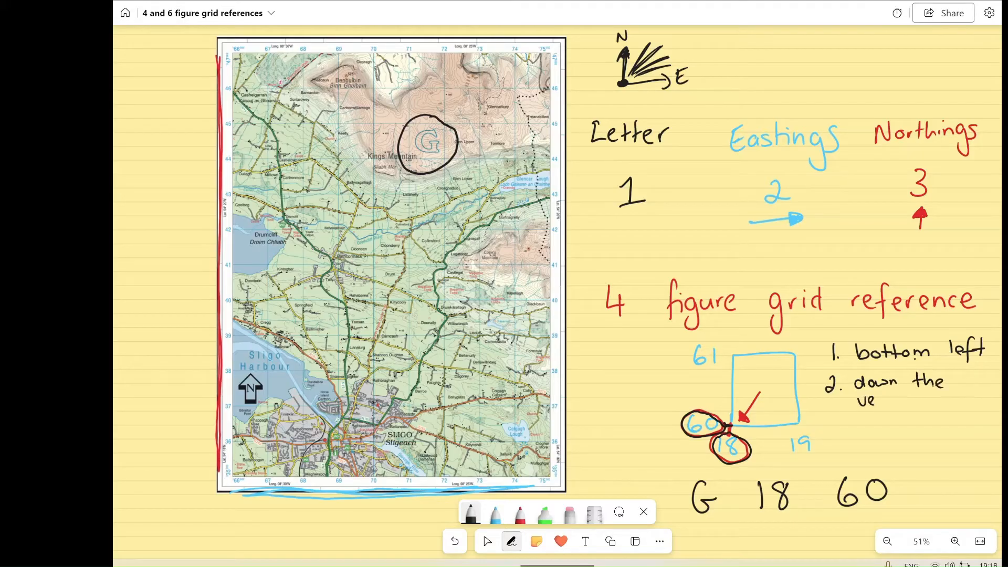
type("vertical")
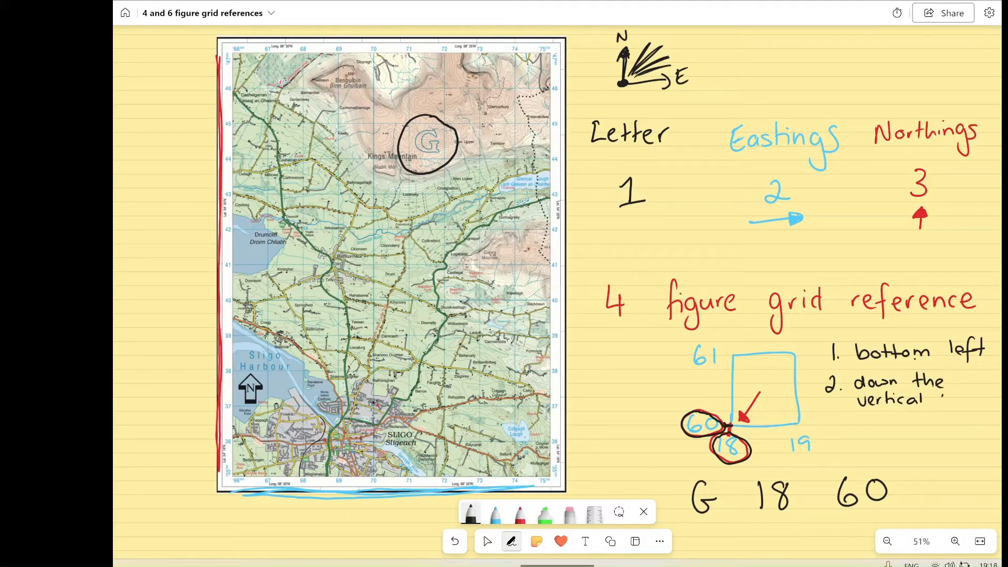
type("line")
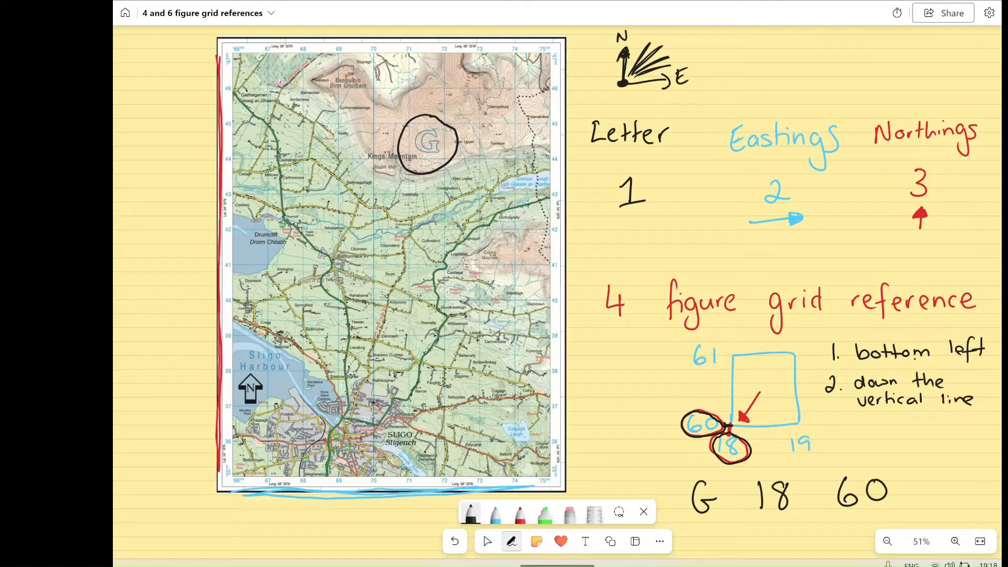
type("for eo")
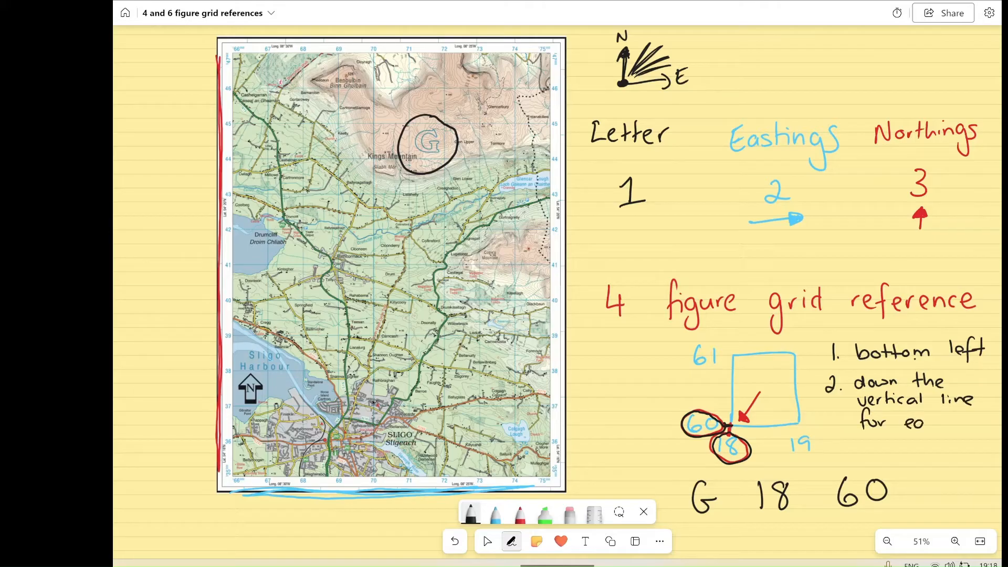
type("eastings")
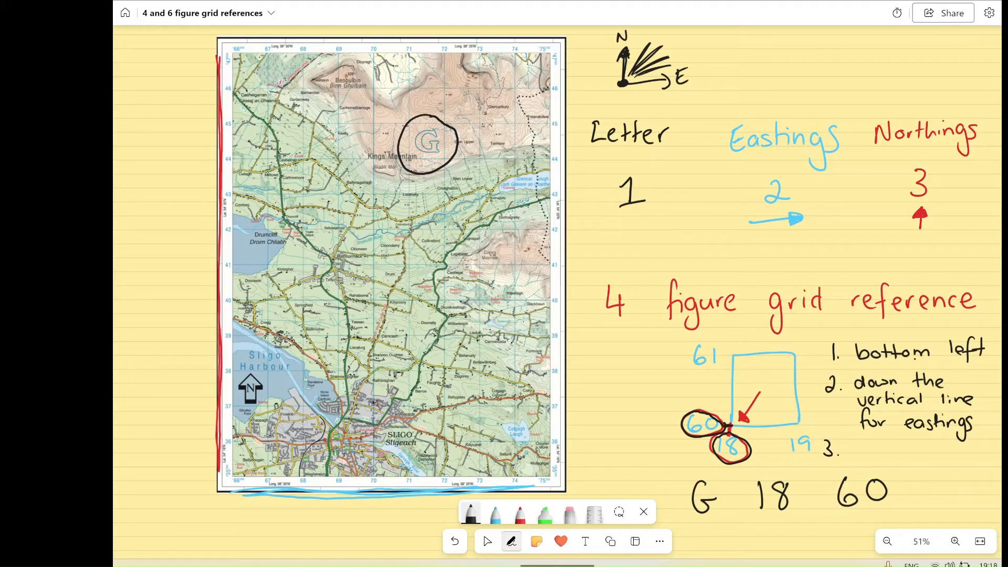
Handwrite '3. go left horizontally for northings' and sketch the small grid labelled 0, 01, 02.
type("go left")
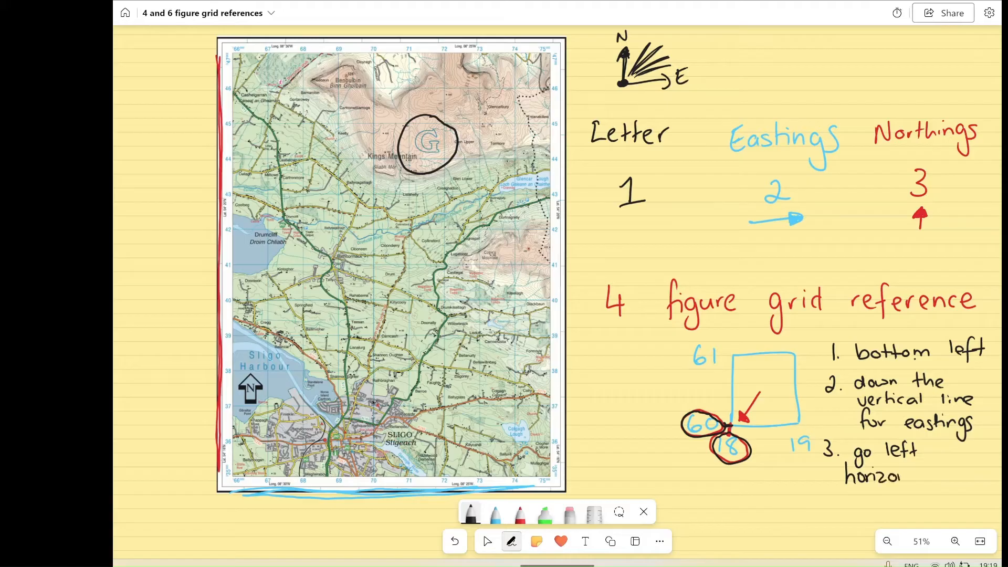
type("ntally")
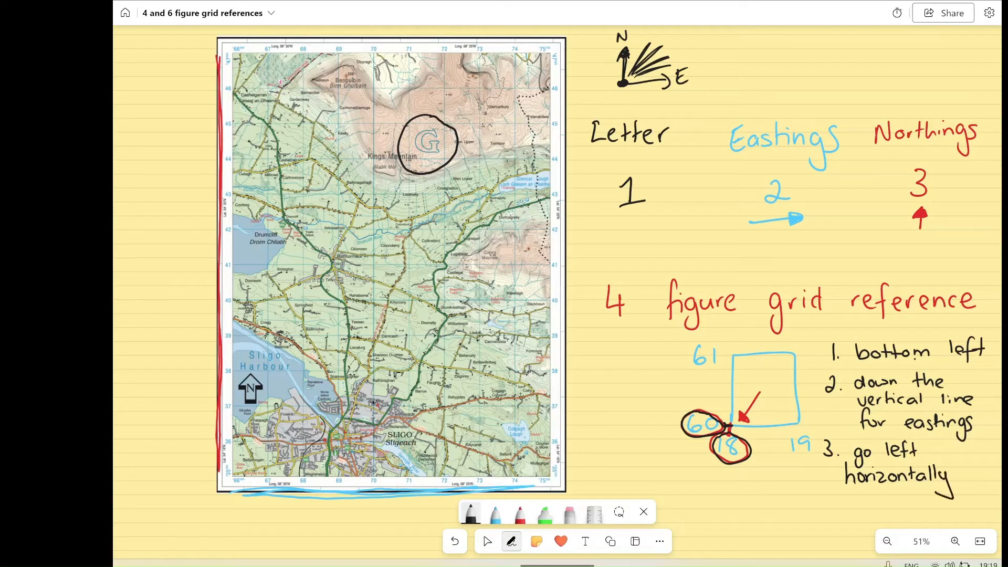
type("for")
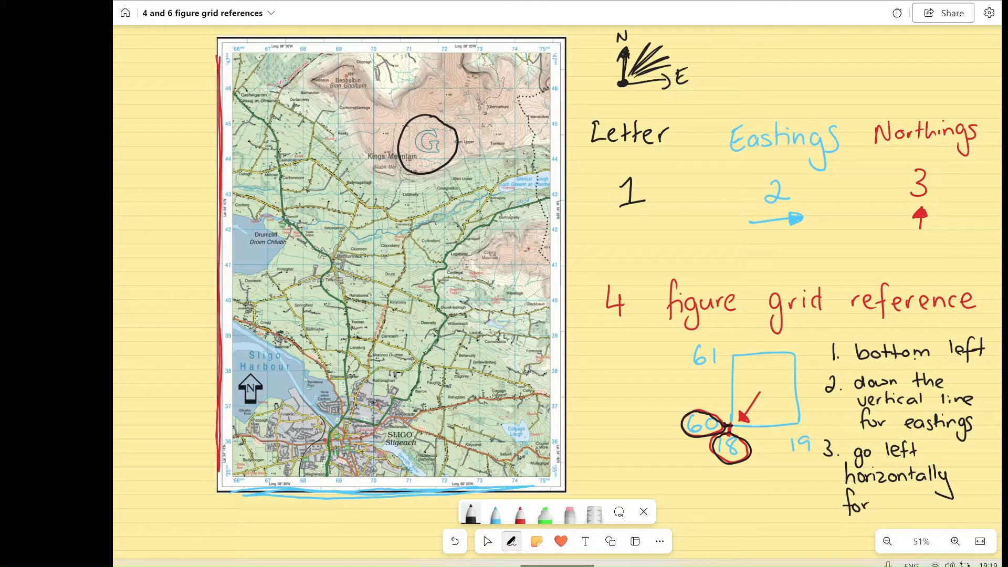
type("northings")
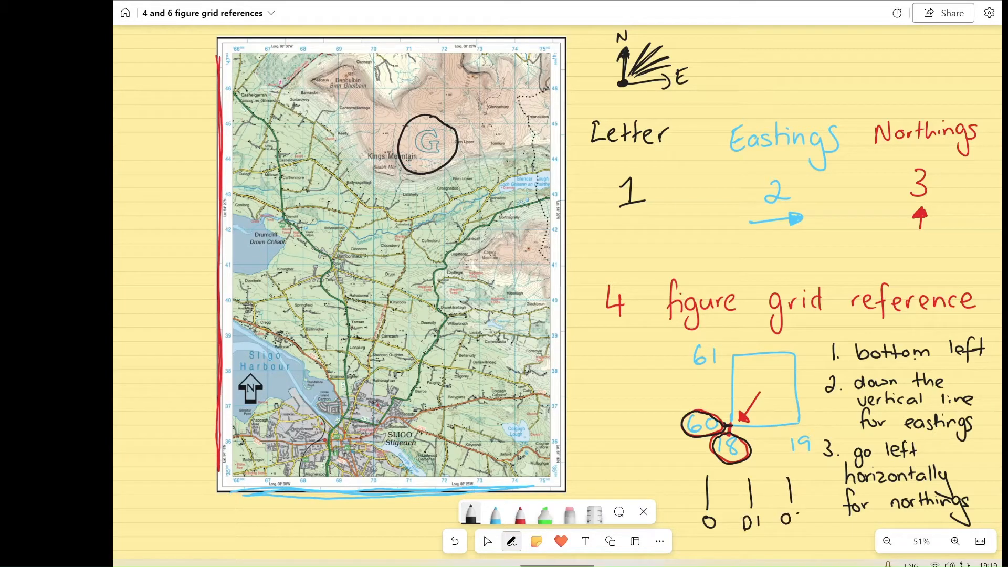
type("2")
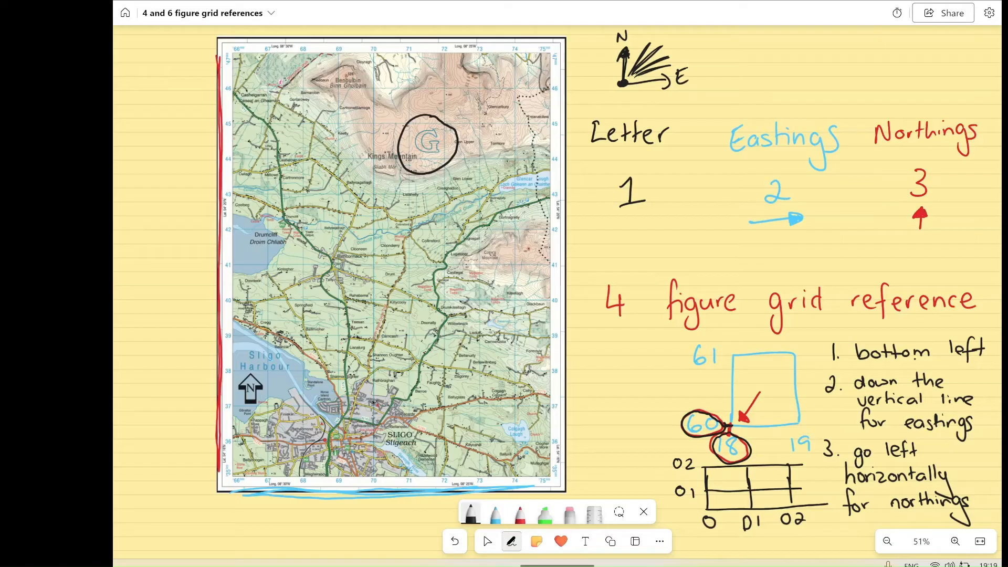
left_click(518, 515)
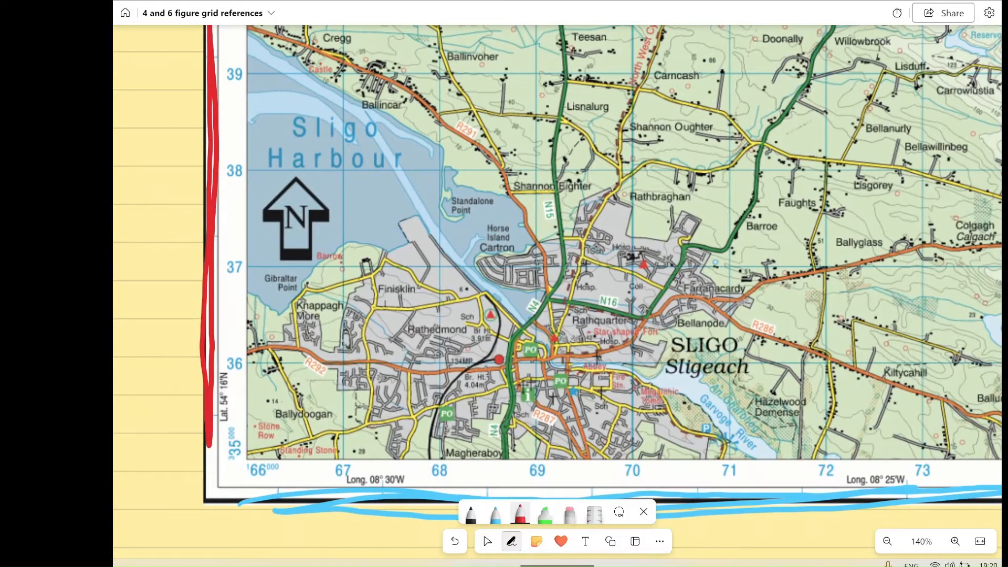
Outline the grid square near Sligo town in green and arrow its bottom-left corner.
left_click(487, 541)
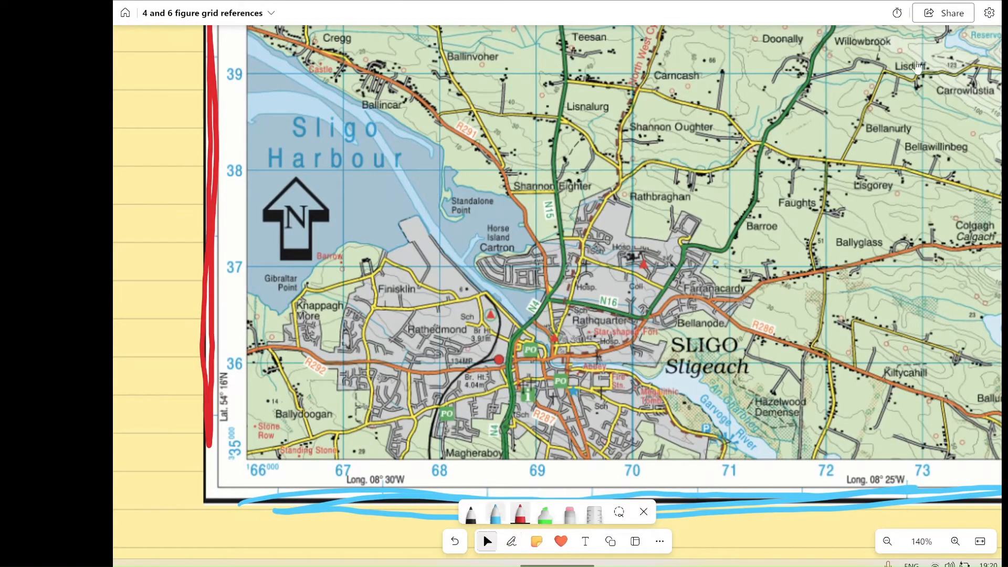
left_click(470, 513)
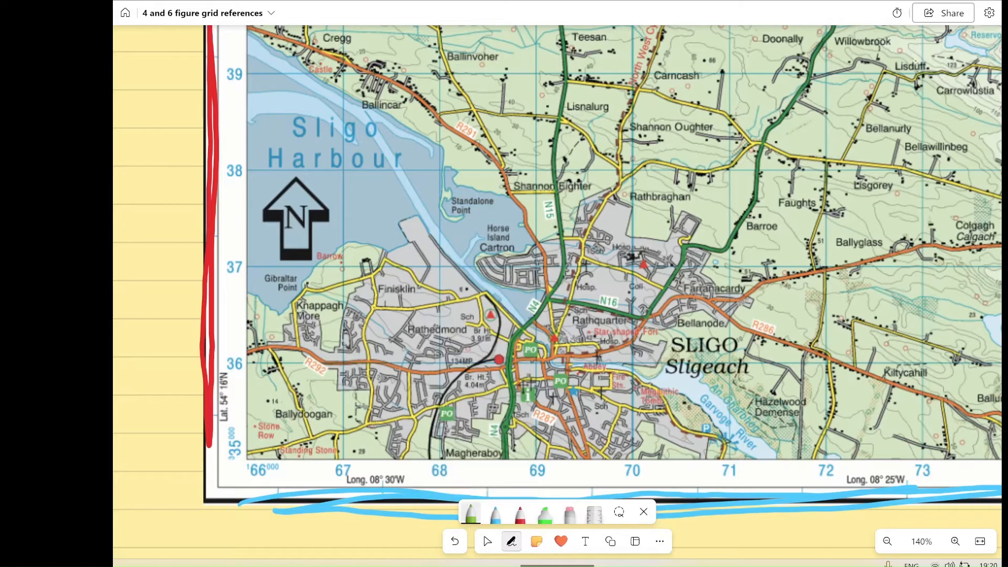
left_click_drag(536, 267, 536, 369)
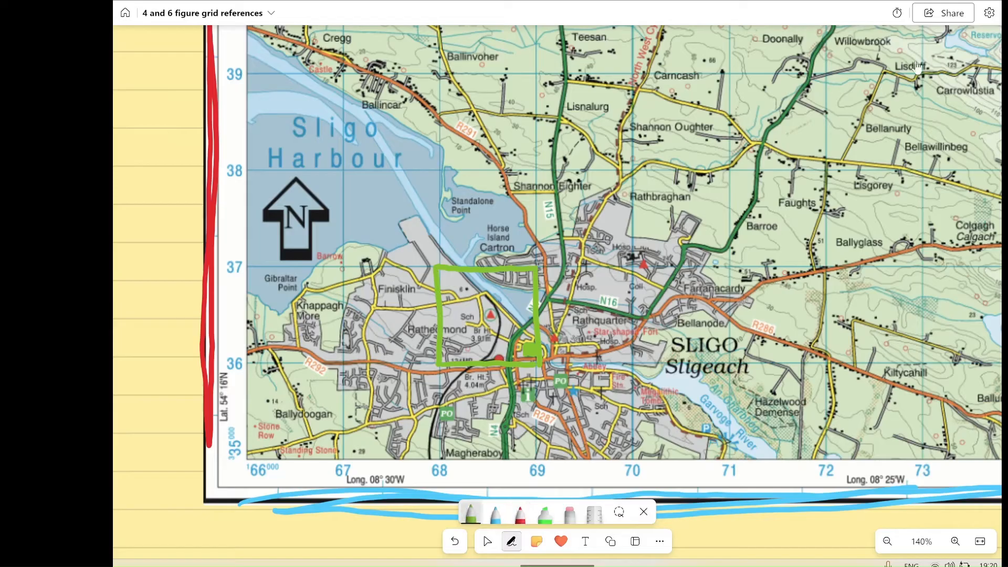
left_click_drag(453, 350, 502, 306)
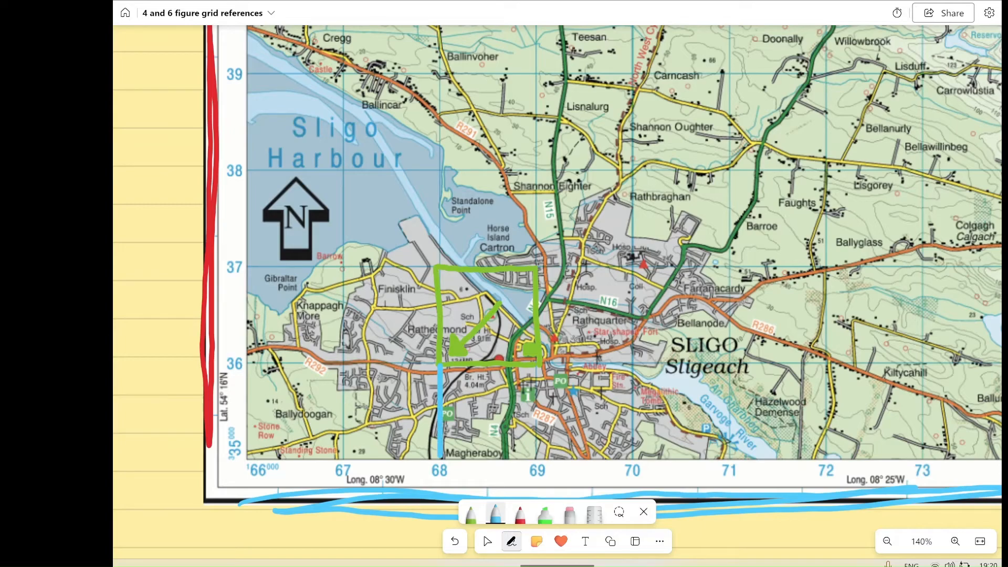
Trace the corner down to easting 68 and left to northing 36, and box the reference G 68 36.
left_click_drag(430, 456, 444, 469)
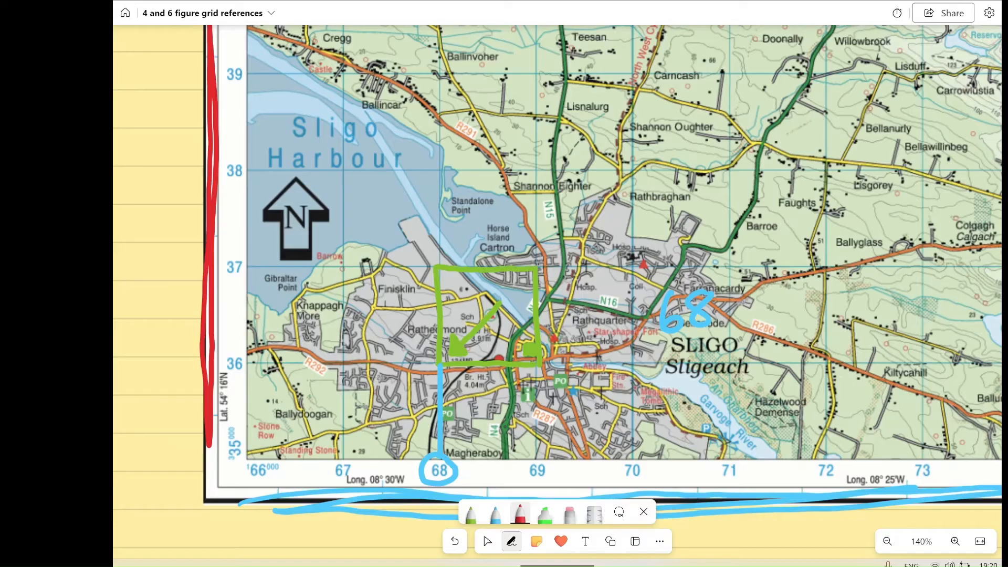
left_click_drag(383, 361, 444, 360)
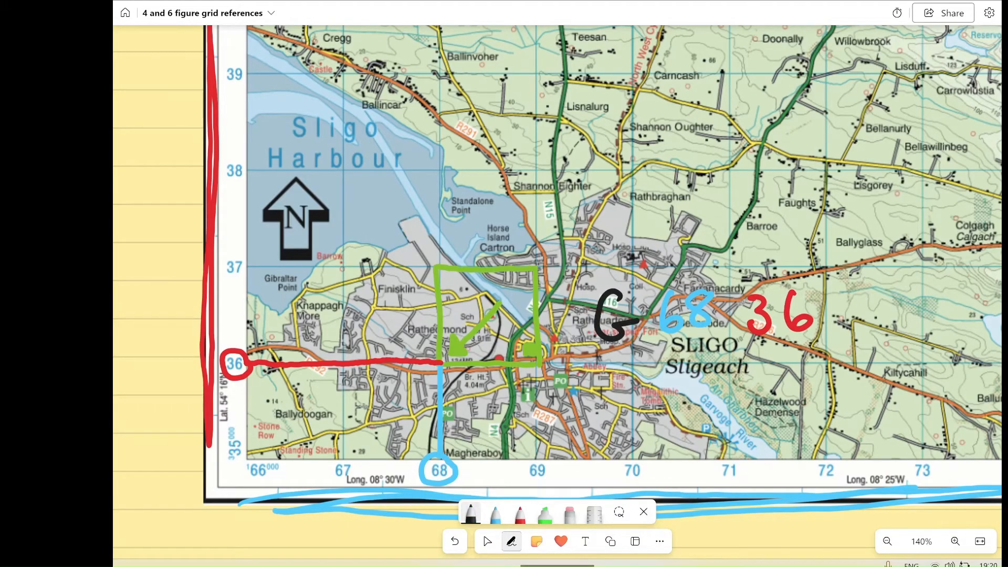
left_click_drag(588, 364, 835, 312)
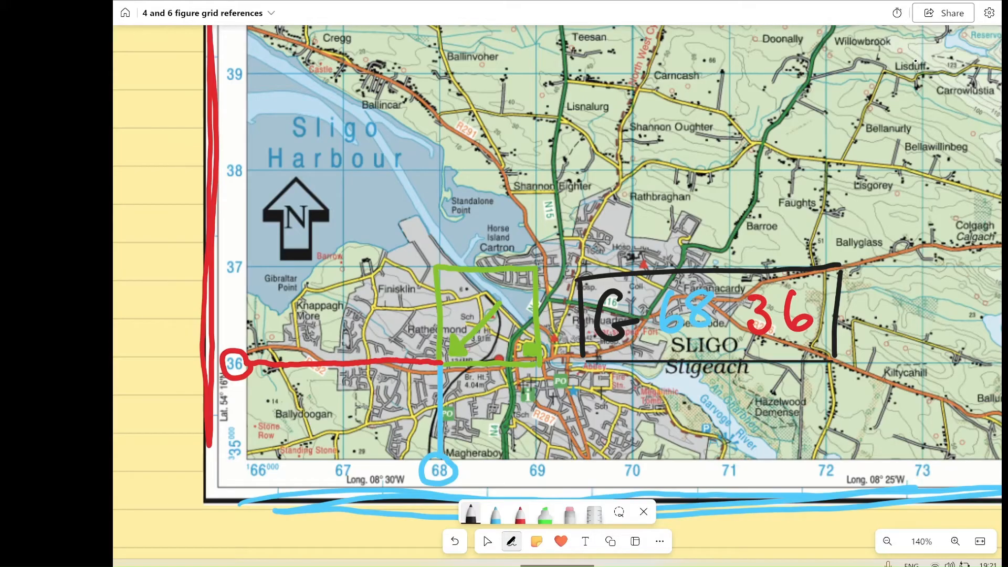
mouse_move(917, 66)
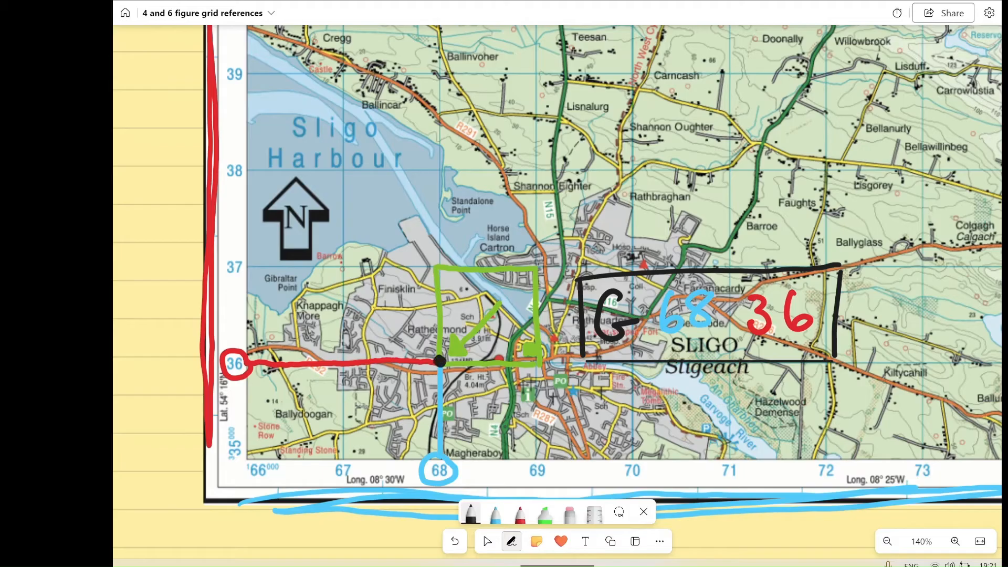
Draw lines radiating from the square's bottom-left corner point toward the written reference.
left_click_drag(437, 360, 489, 302)
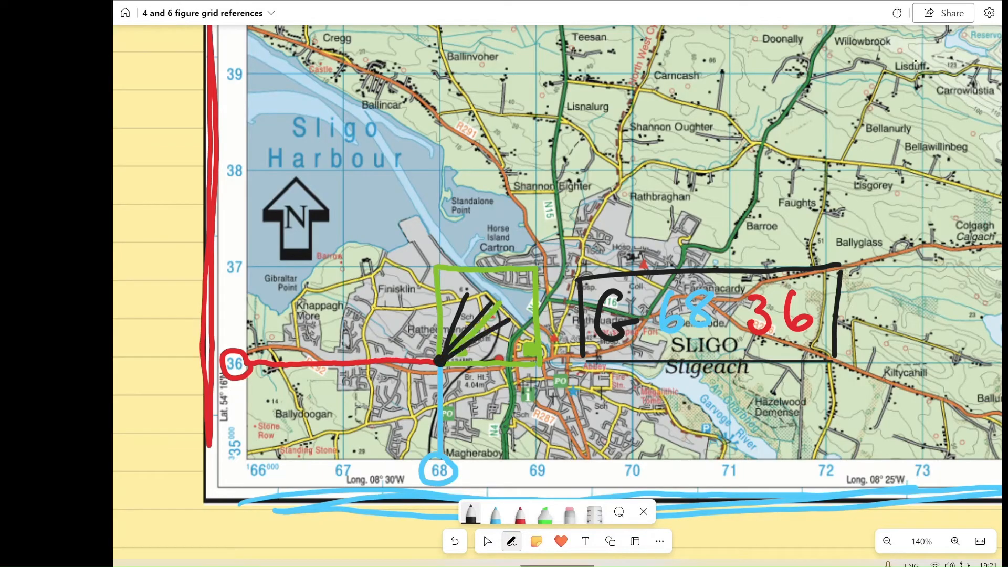
left_click_drag(441, 360, 514, 308)
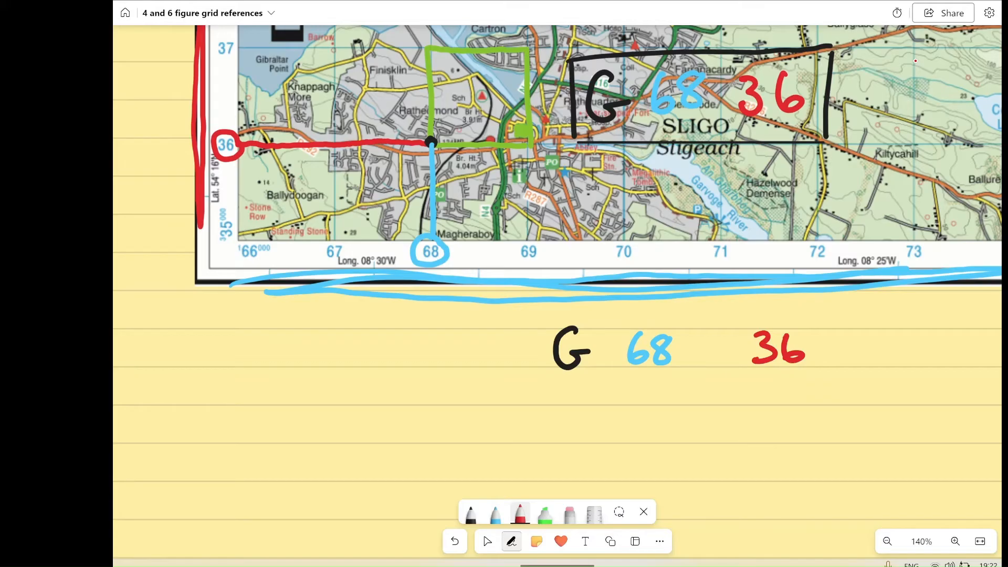
mouse_move(917, 66)
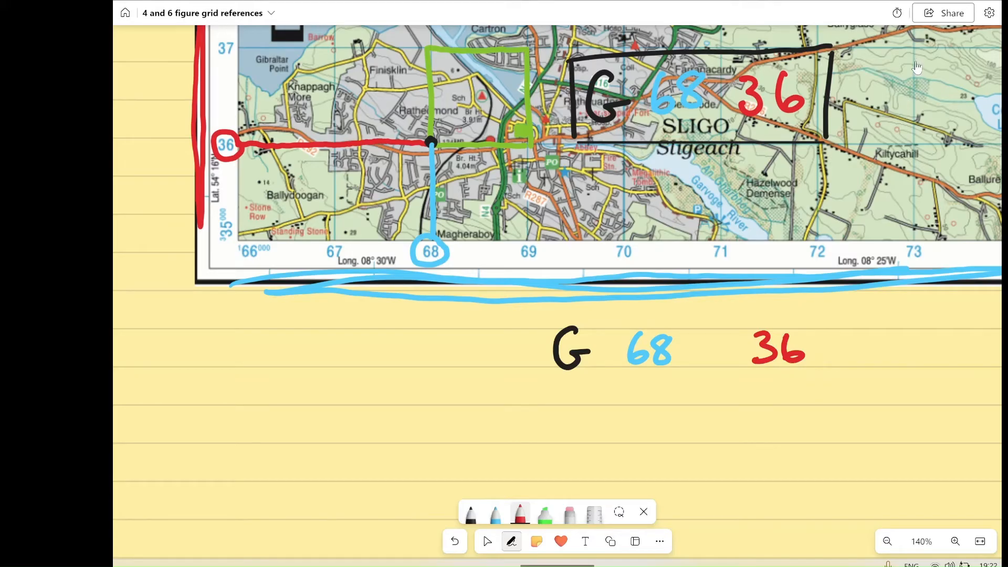
Draw blanks after 68 and 36 in the reference to leave room for third figures.
left_click_drag(636, 370, 693, 374)
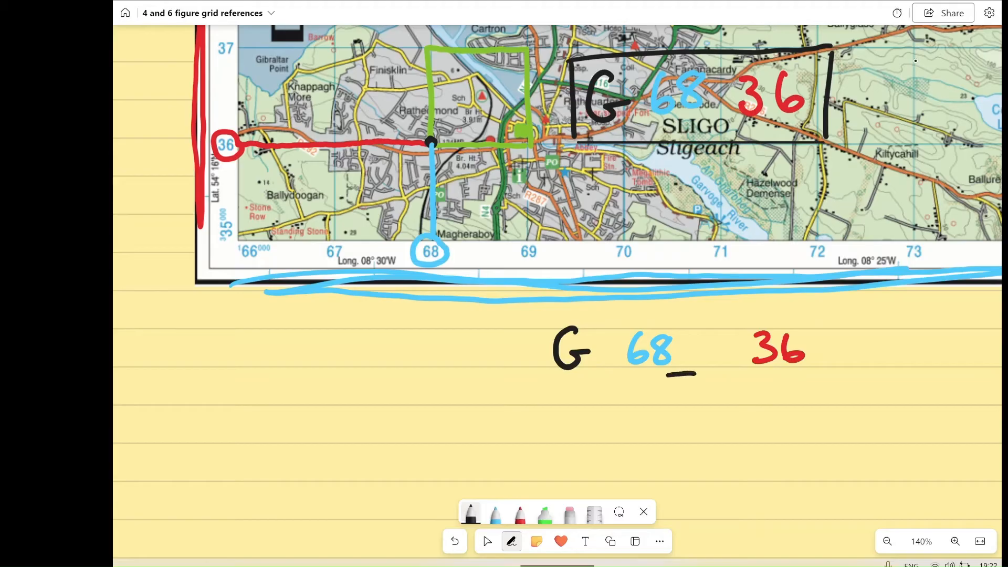
left_click_drag(816, 374, 845, 374)
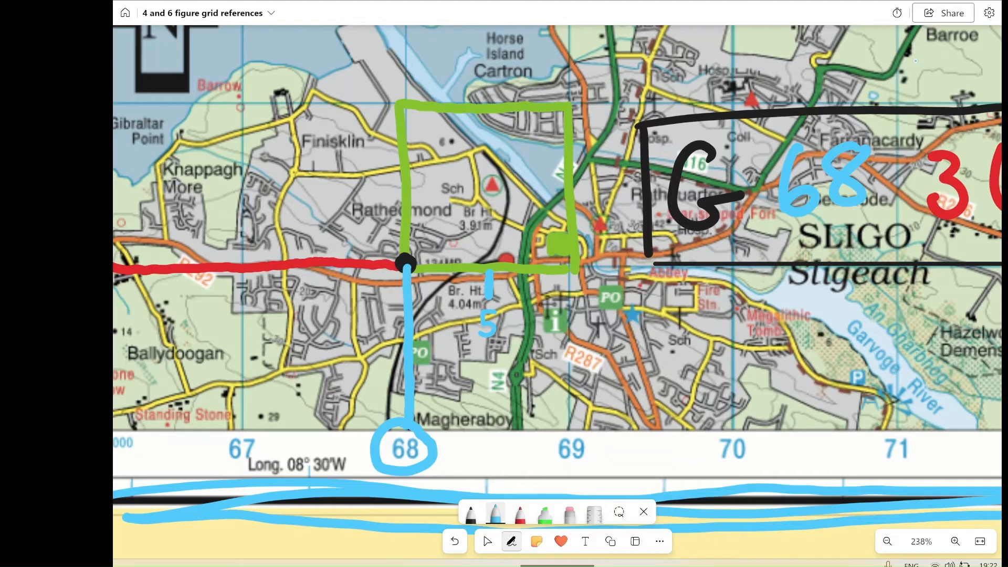
Tick the square's bottom edge into numbered tenths in blue and mark the left edge's halfway 5 in red.
left_click_drag(424, 373, 566, 367)
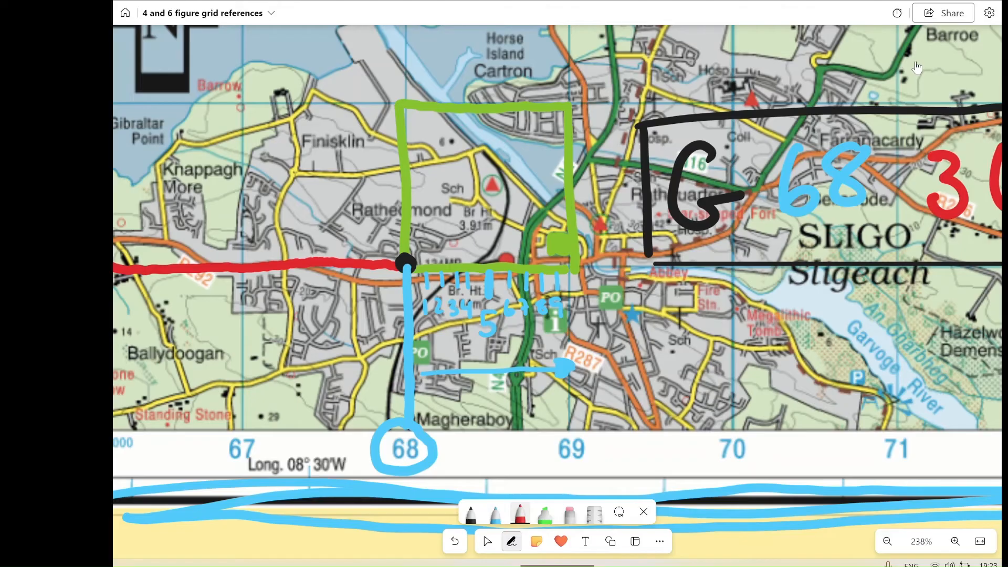
left_click_drag(331, 174, 408, 188)
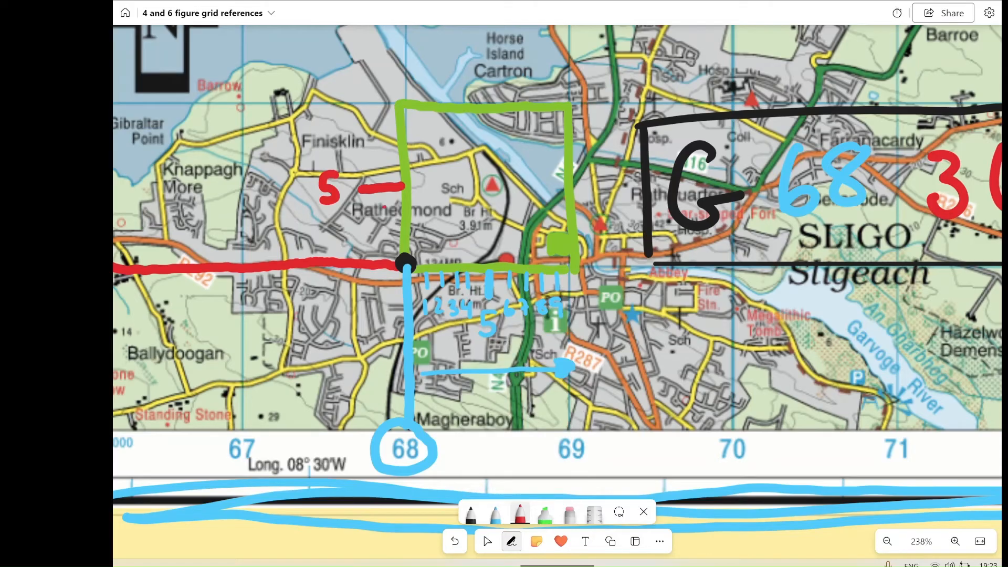
left_click_drag(389, 206, 395, 247)
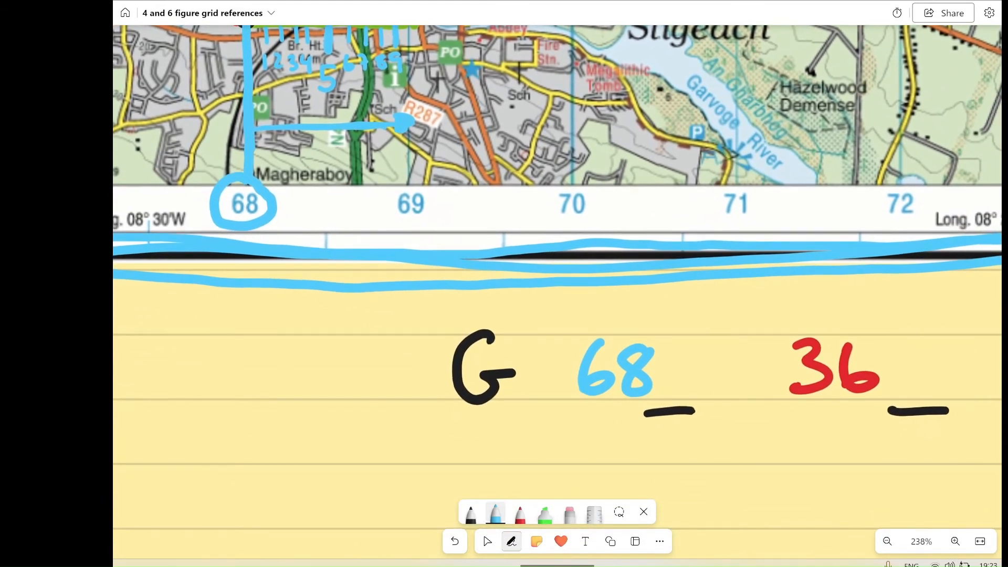
Draw and number red tenth ticks up the green square's left edge.
right_click(861, 385)
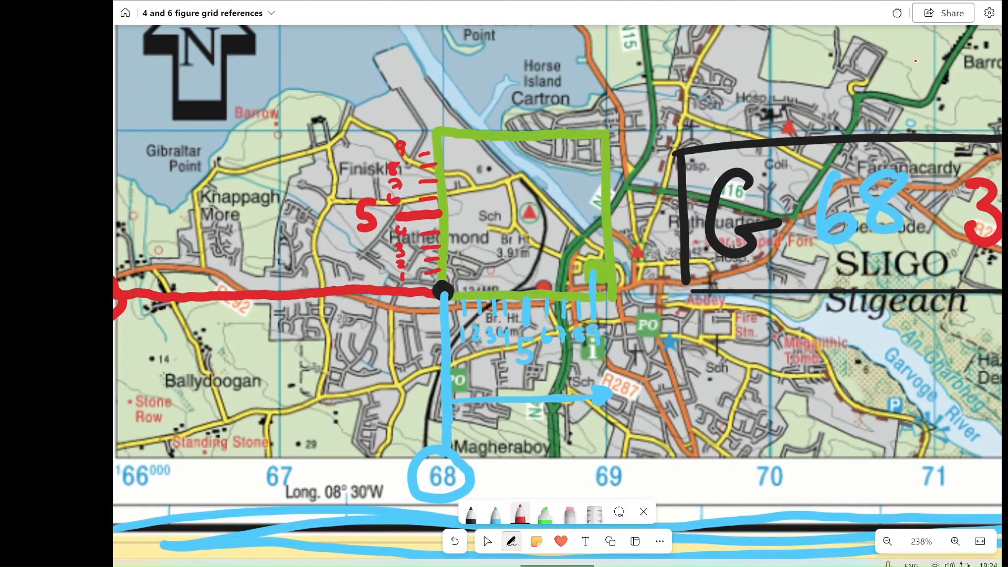
left_click_drag(559, 272, 594, 272)
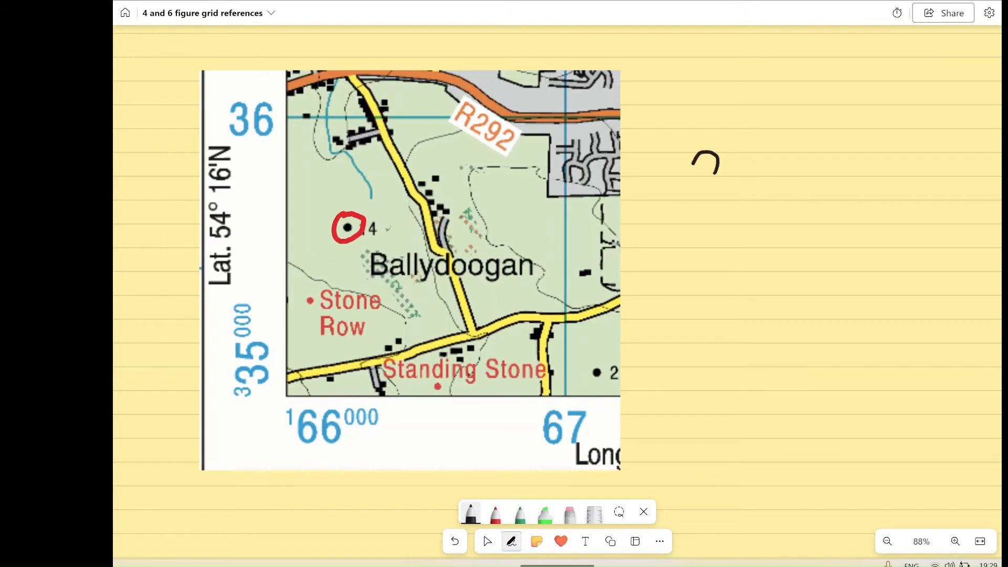
Write G in black, then arrow down to easting 66 in light blue.
left_click_drag(704, 151, 714, 206)
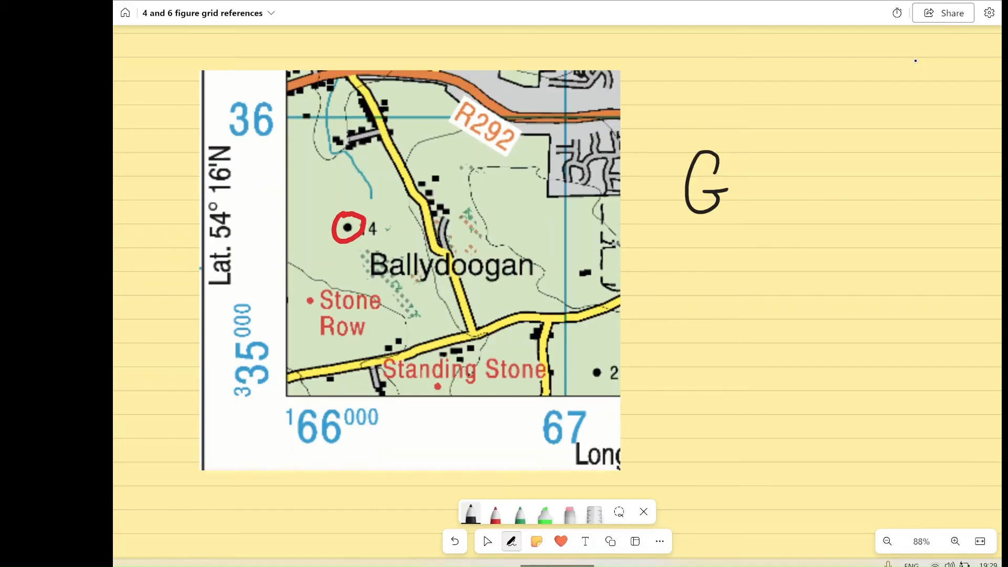
left_click(519, 514)
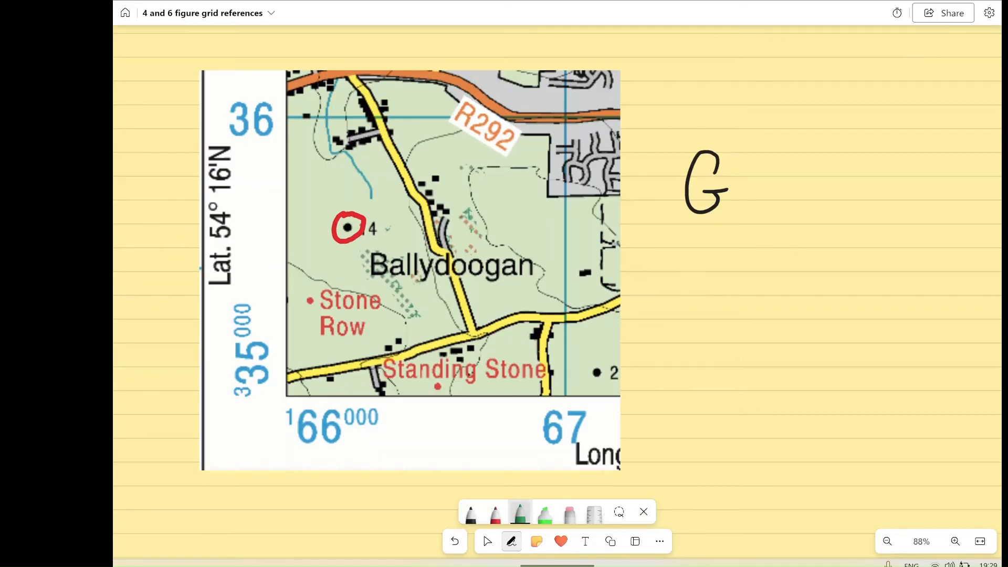
left_click(519, 512)
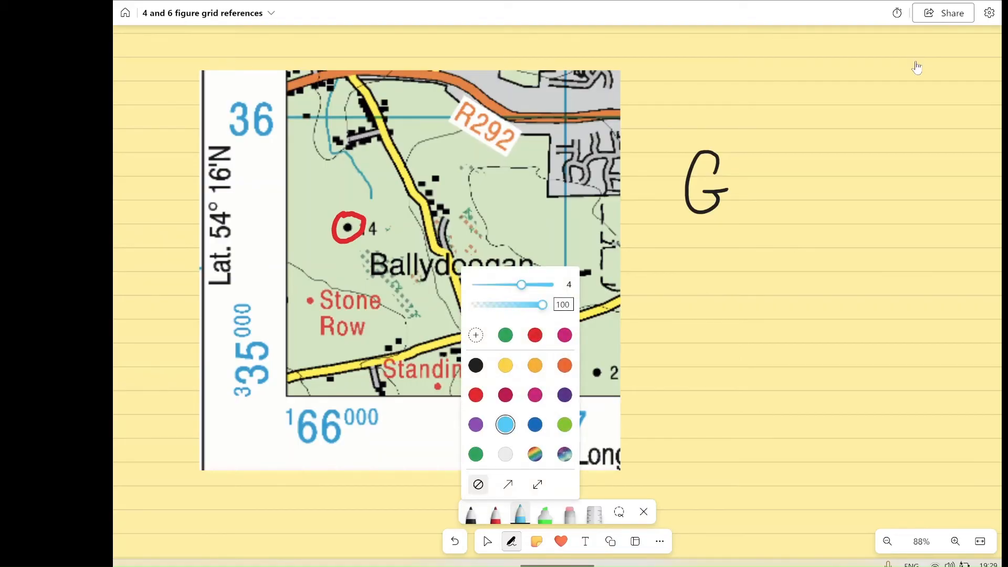
left_click_drag(417, 263, 520, 170)
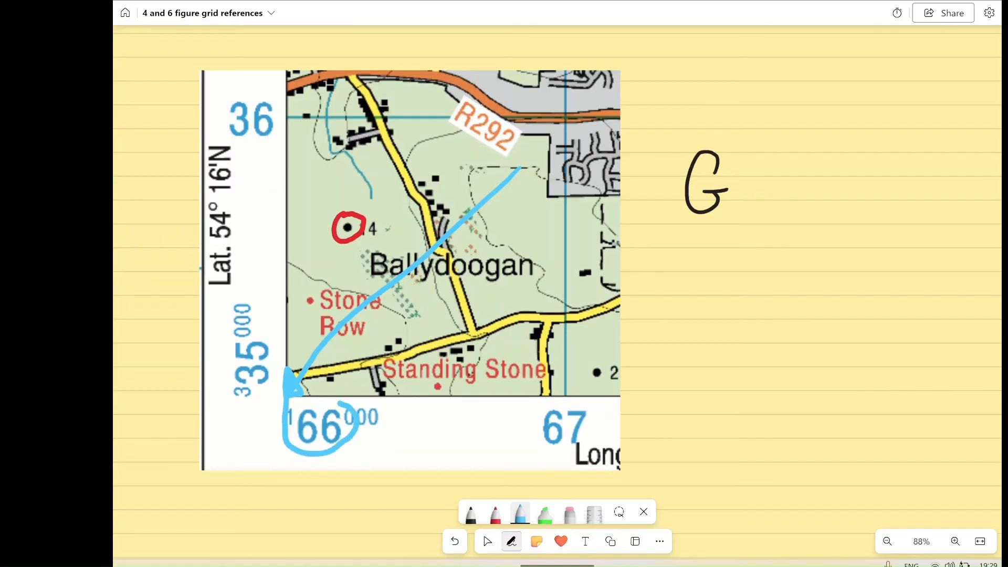
Write 66 after G and trace and circle northing 35 in red.
left_click_drag(794, 158, 778, 206)
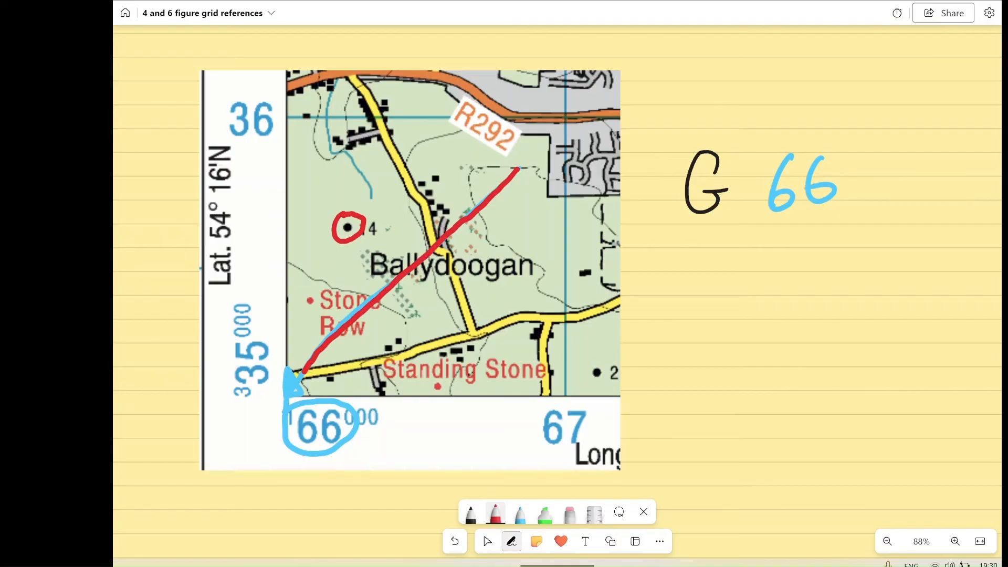
left_click_drag(293, 383, 225, 378)
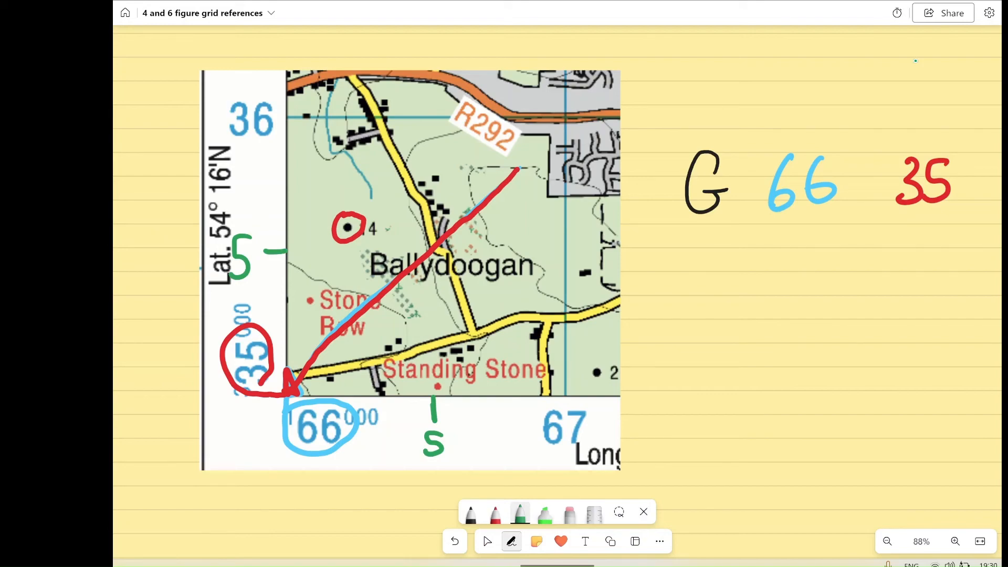
Extend the reference to G 662 356 and tick both map edges into tenths in green.
left_click(518, 513)
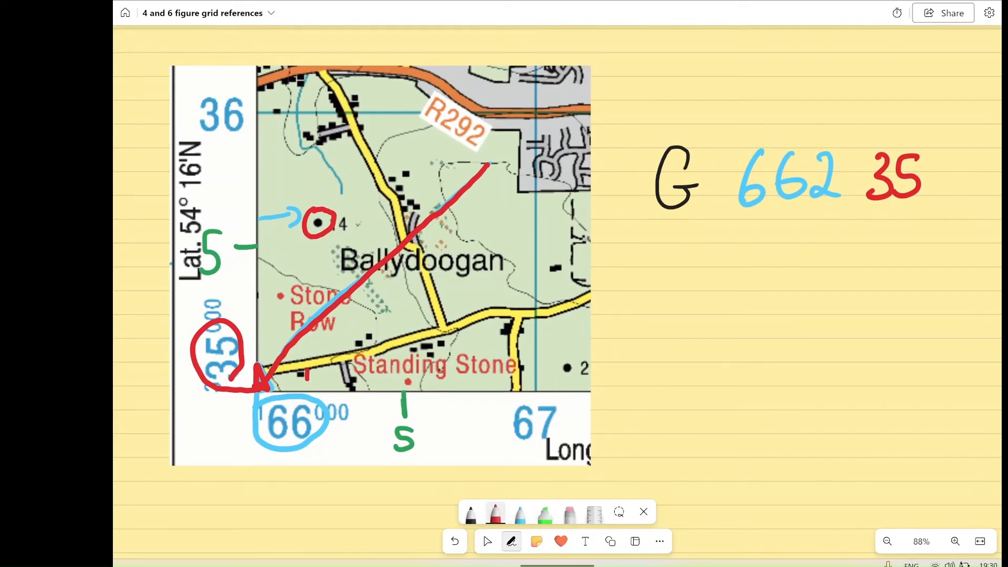
left_click_drag(309, 379, 315, 251)
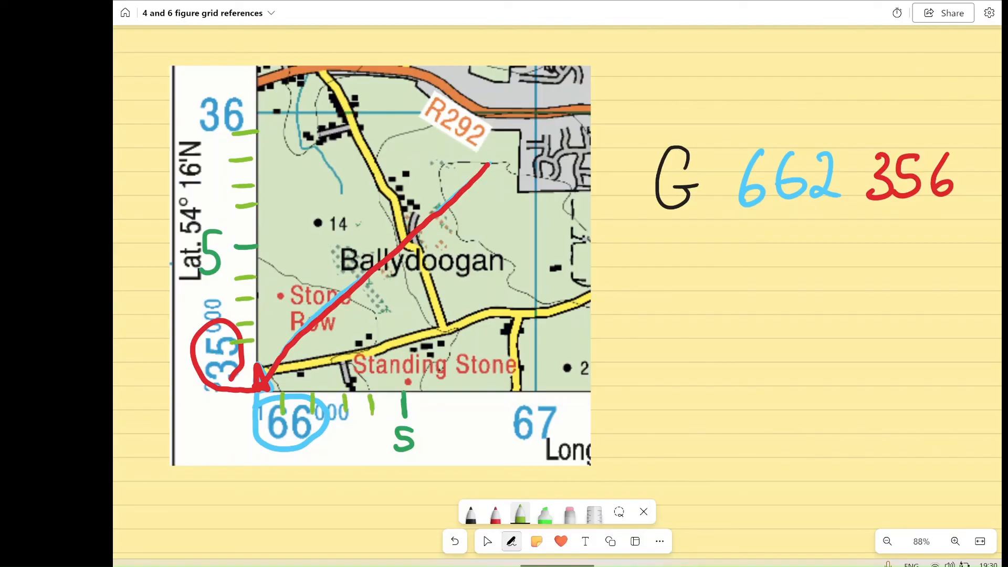
Circle the spot height in green with guide lines to easting tick 2 and northing tick 6.
left_click_drag(424, 401, 488, 402)
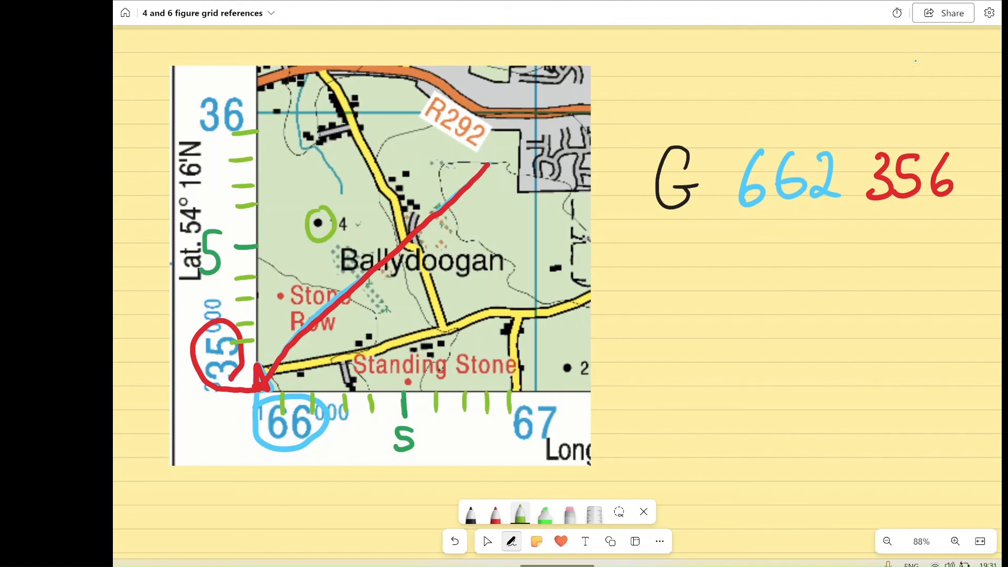
left_click_drag(317, 231, 315, 392)
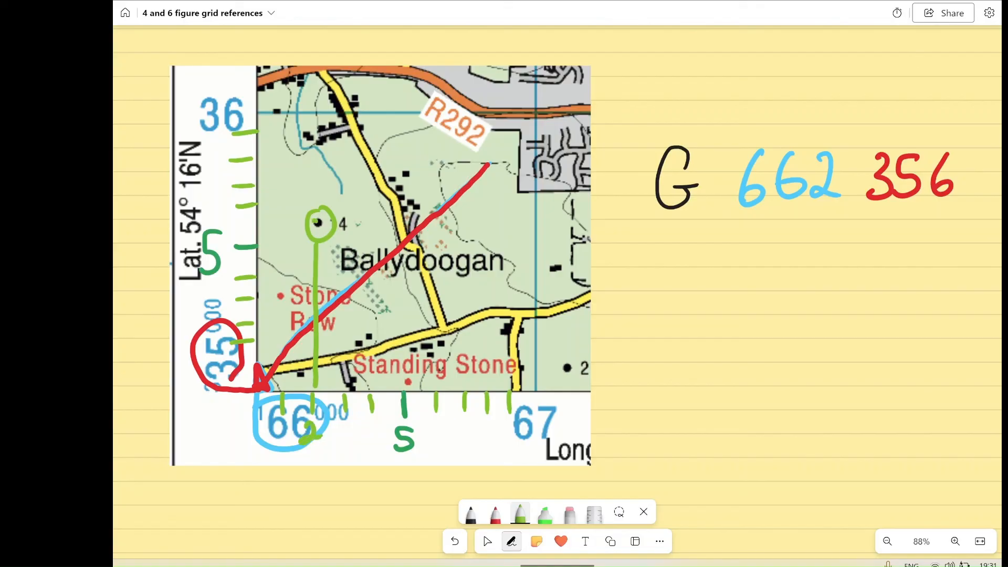
left_click_drag(257, 221, 315, 218)
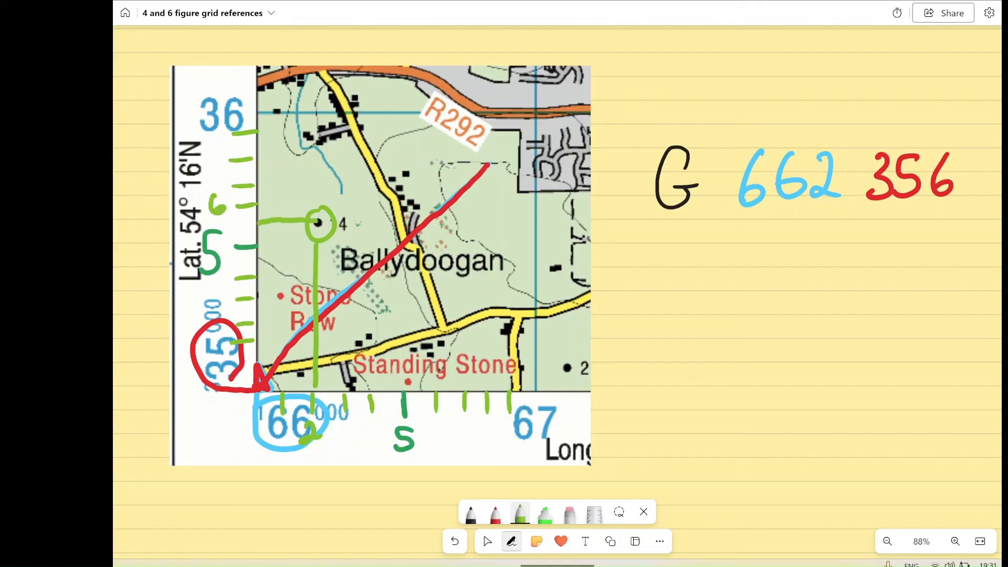